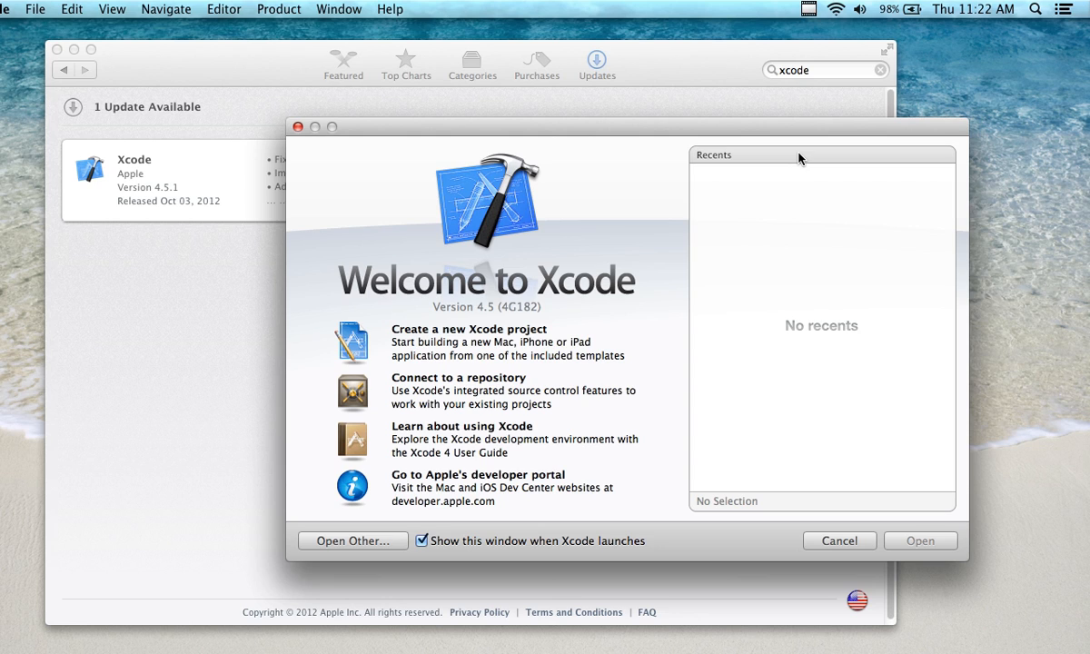
mouse_move(787, 103)
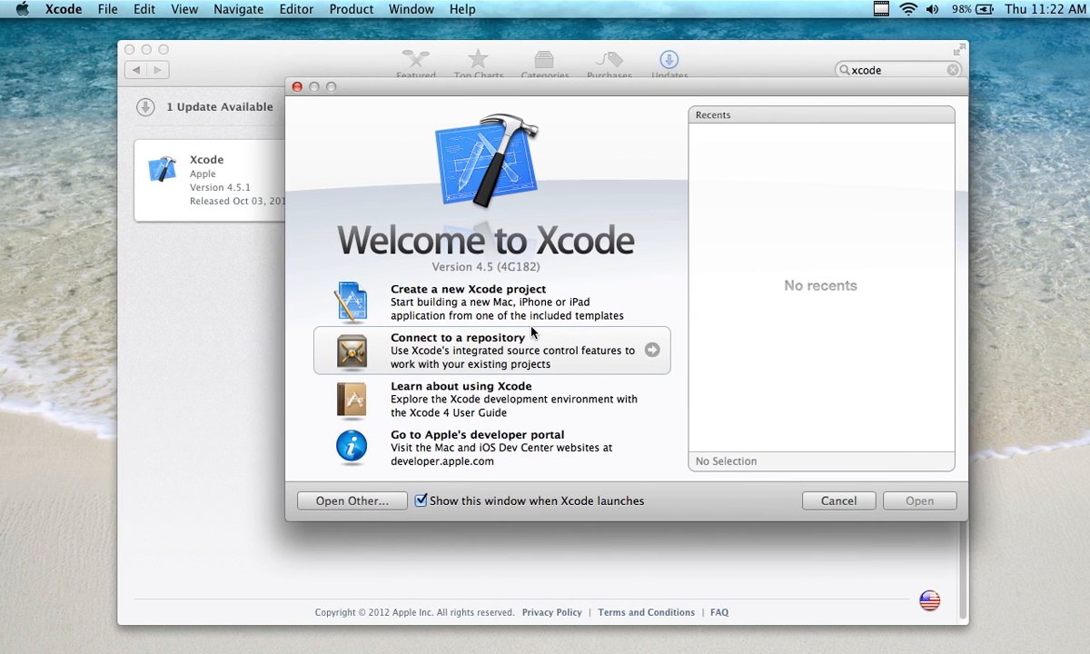
mouse_move(491, 275)
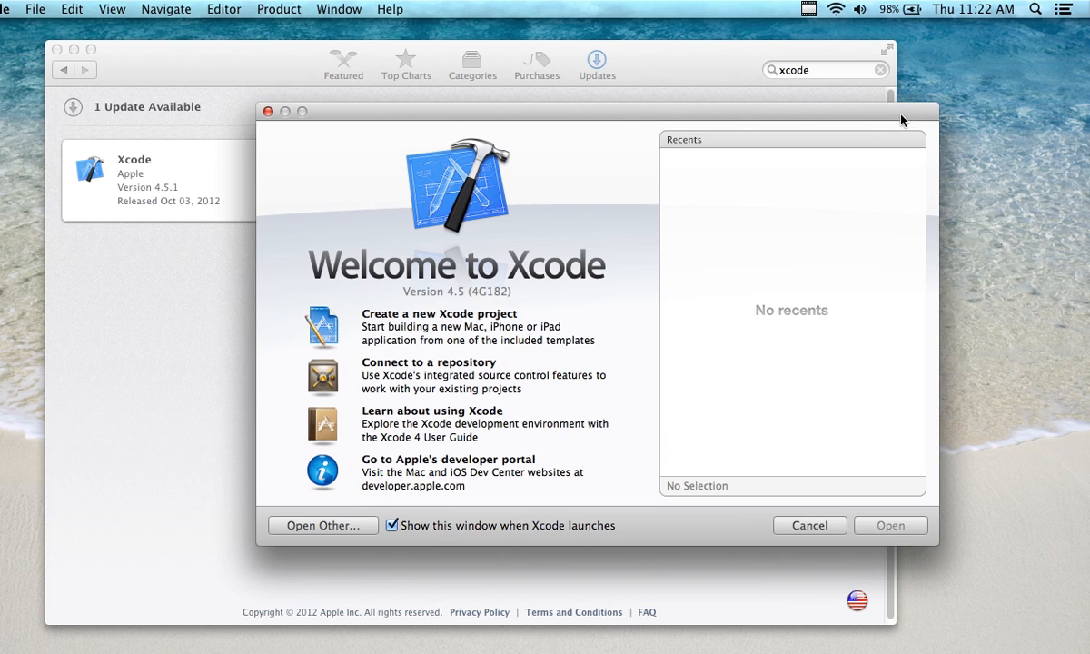
mouse_move(621, 304)
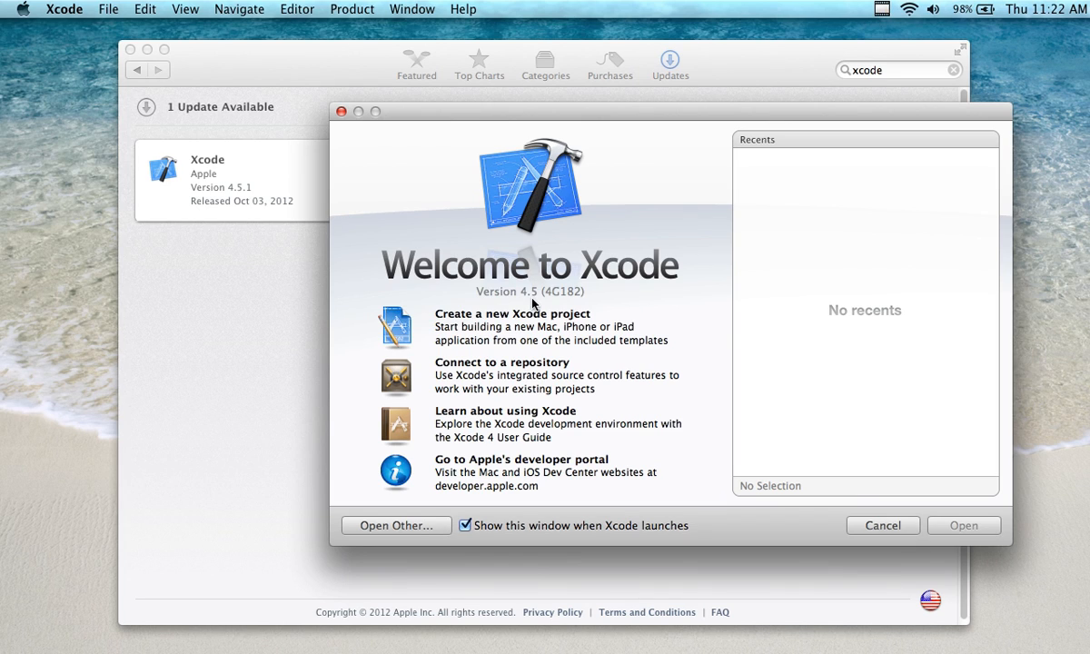
mouse_move(530, 327)
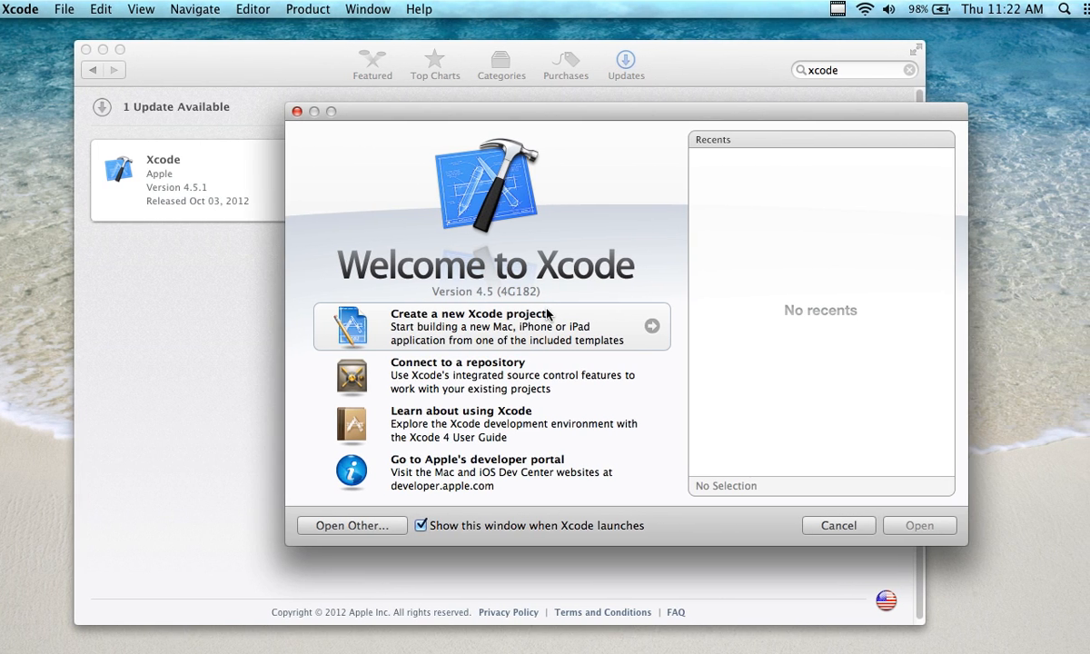
mouse_move(545, 294)
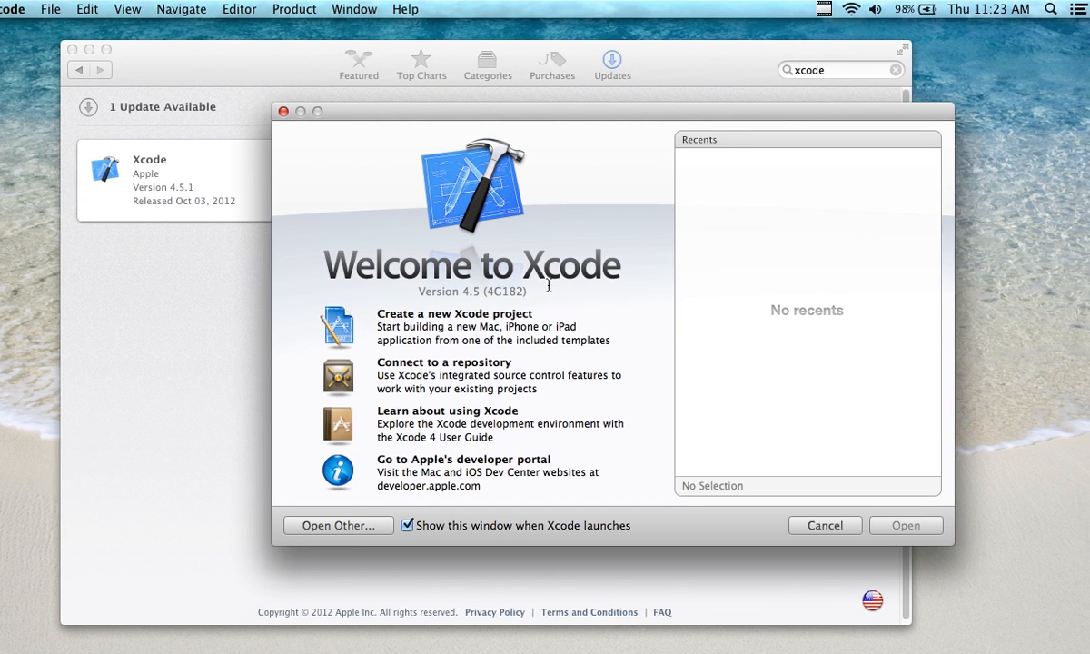
mouse_move(546, 298)
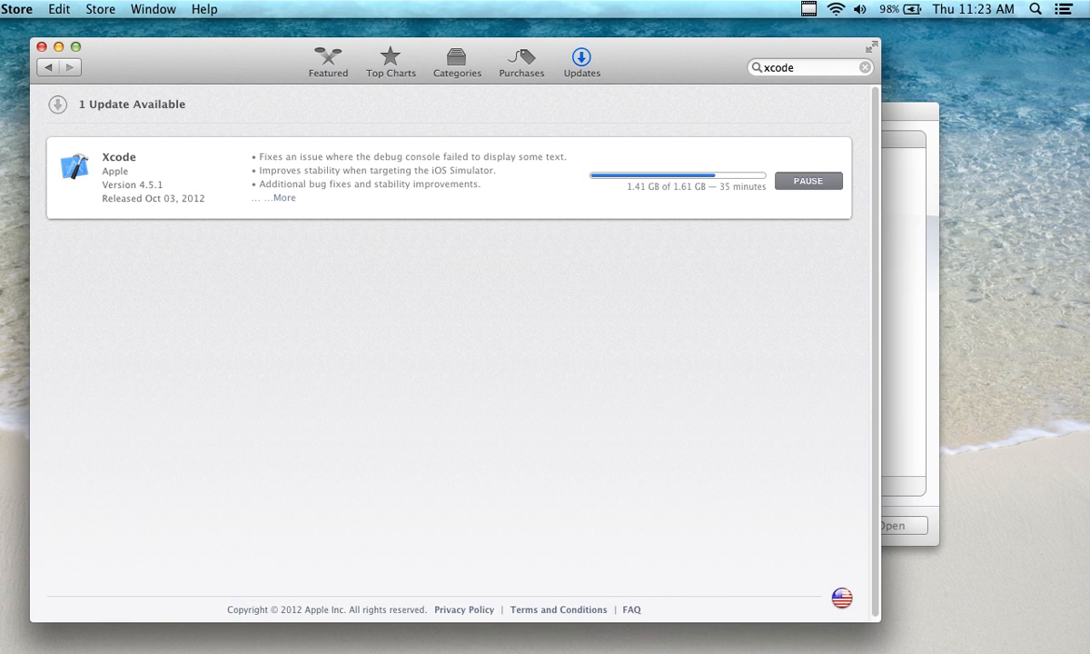
mouse_move(645, 624)
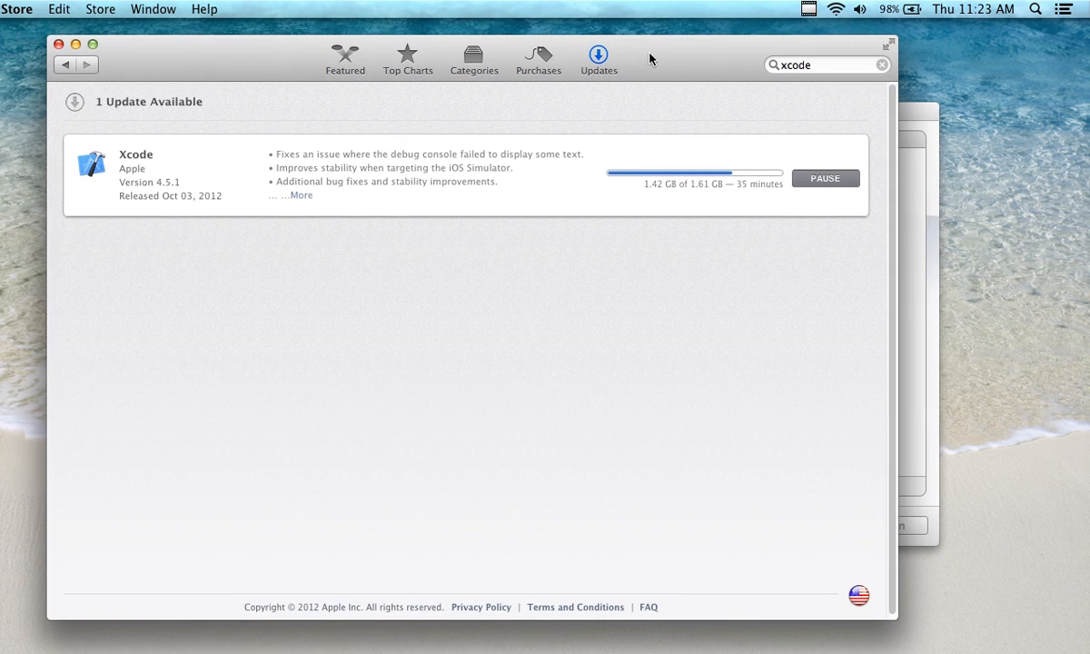
mouse_move(525, 98)
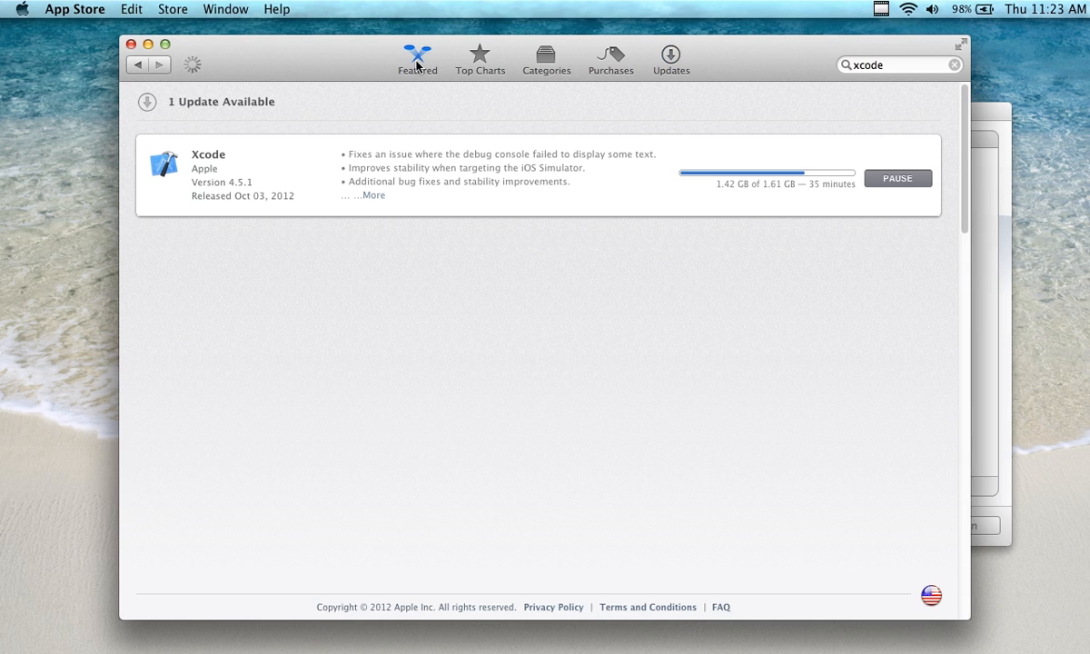
Step: From the Featured page, search the App Store for 'xcode'
left_click(400, 55)
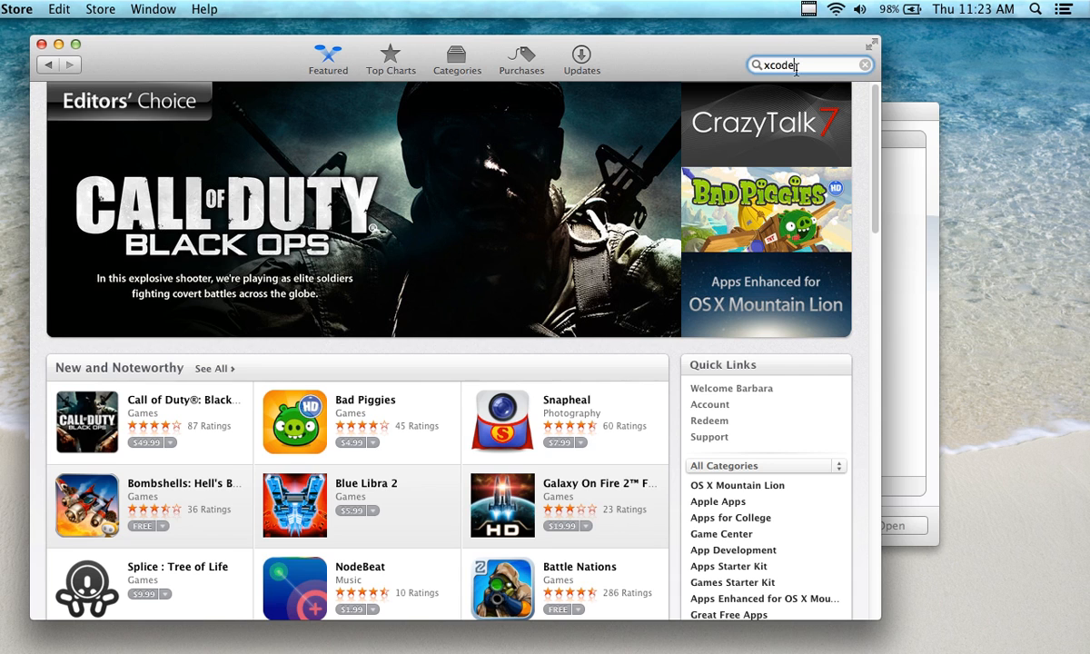
key("Return")
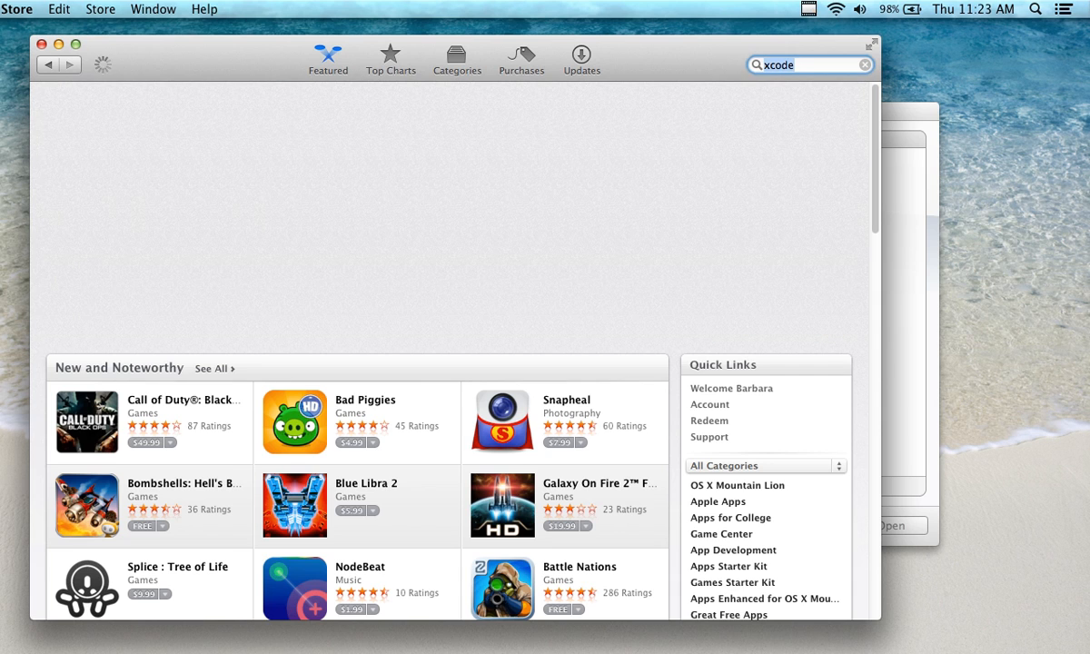
key("Return")
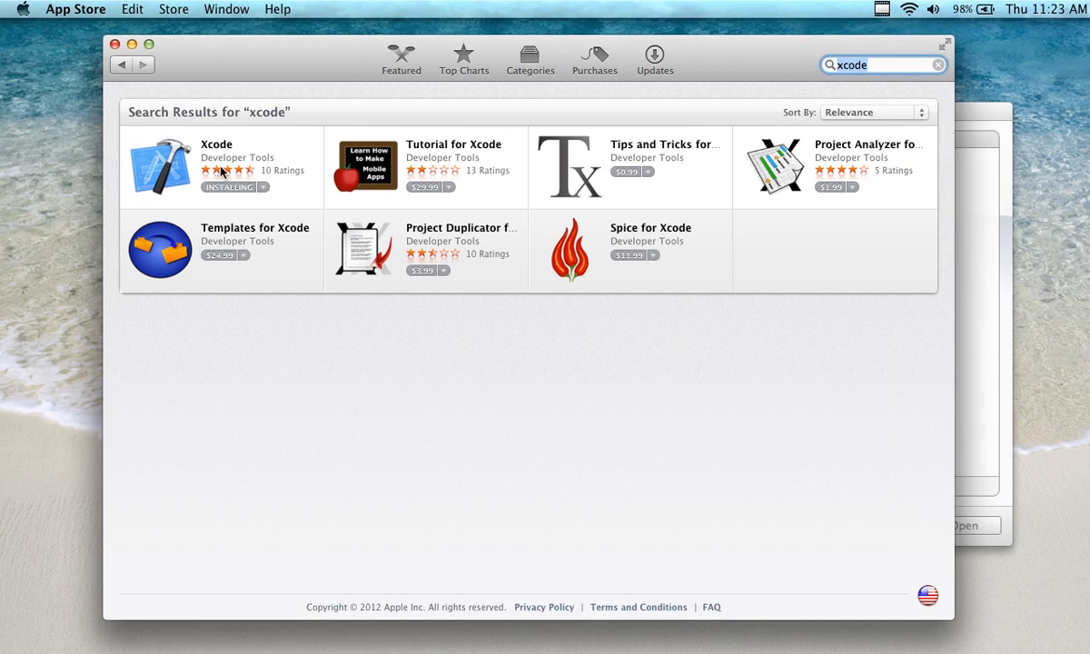
mouse_move(229, 197)
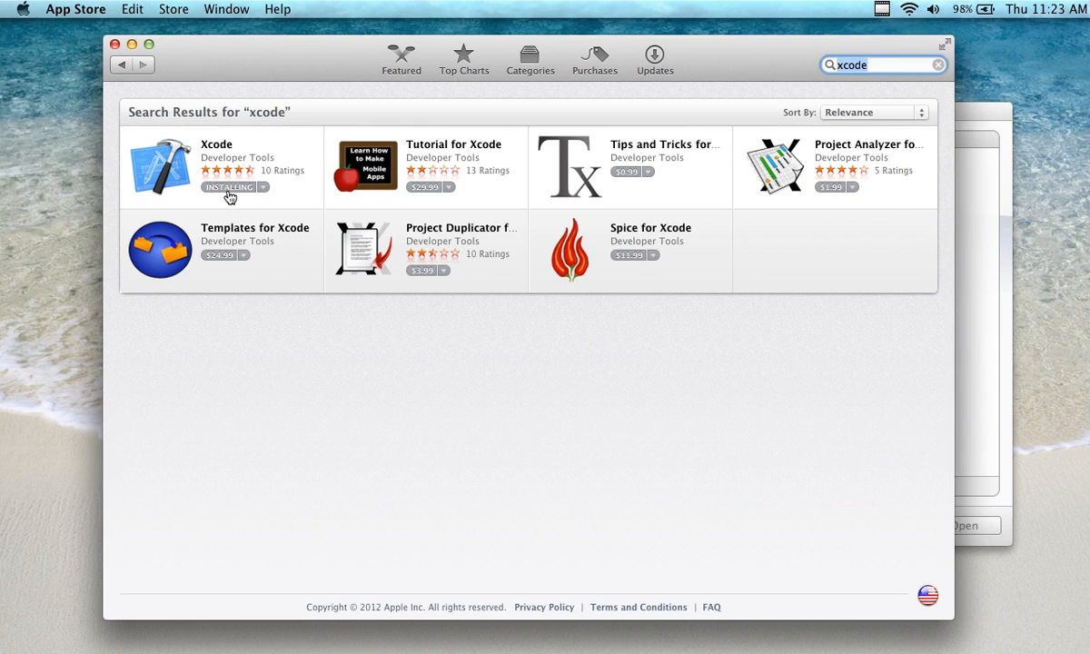
mouse_move(266, 184)
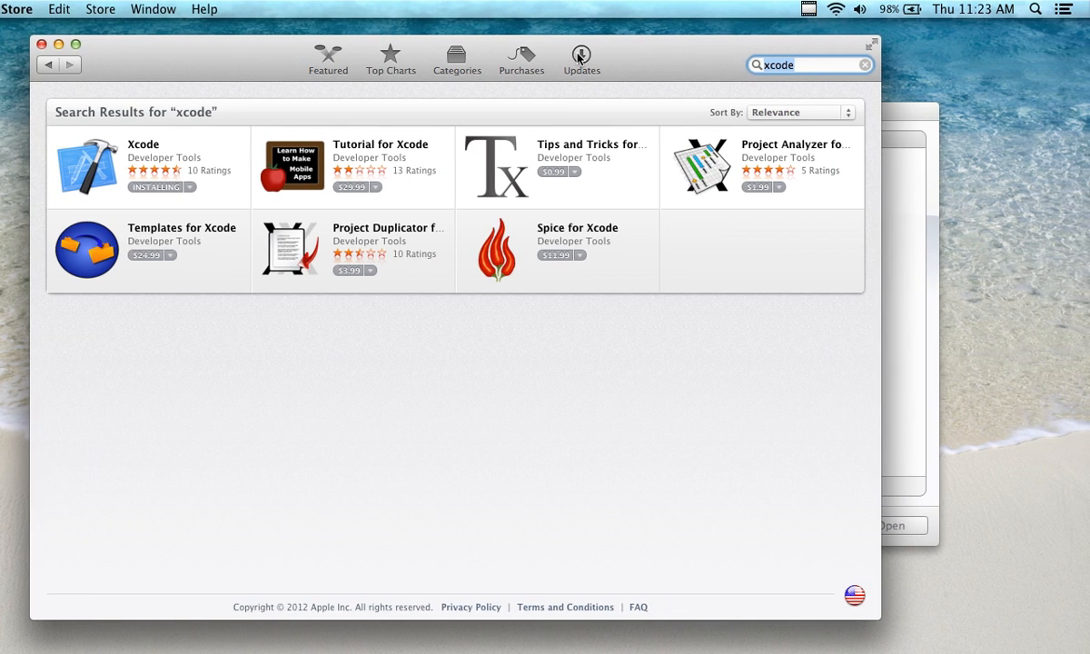
Step: View the Updates list with Xcode 4.5.1 downloading, 1.42 of 1.61 GB
left_click(581, 57)
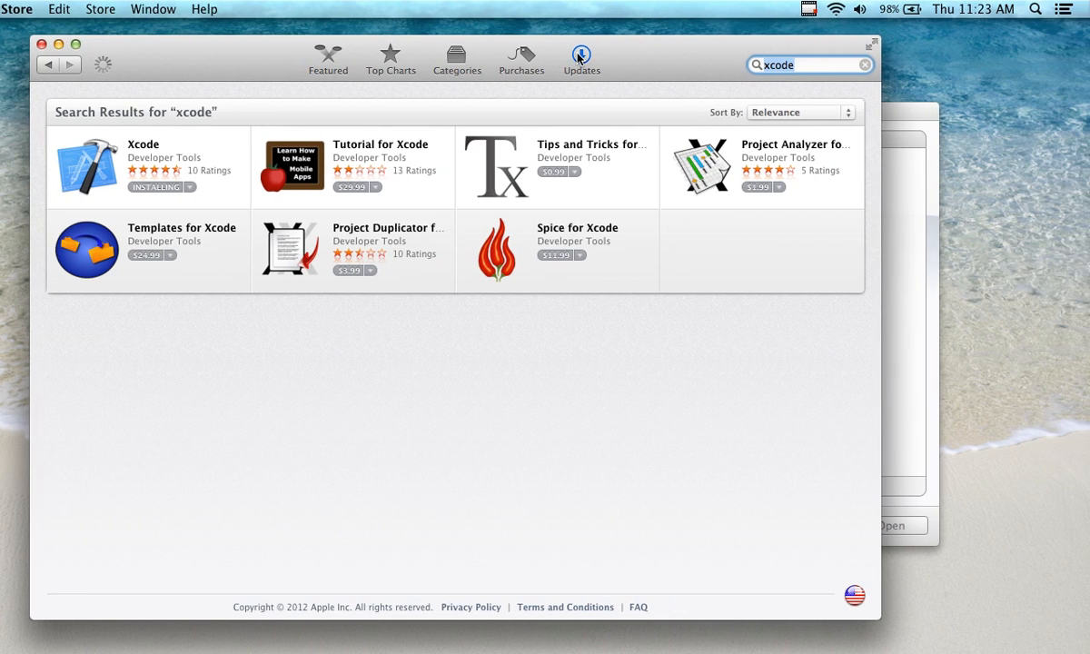
left_click(581, 54)
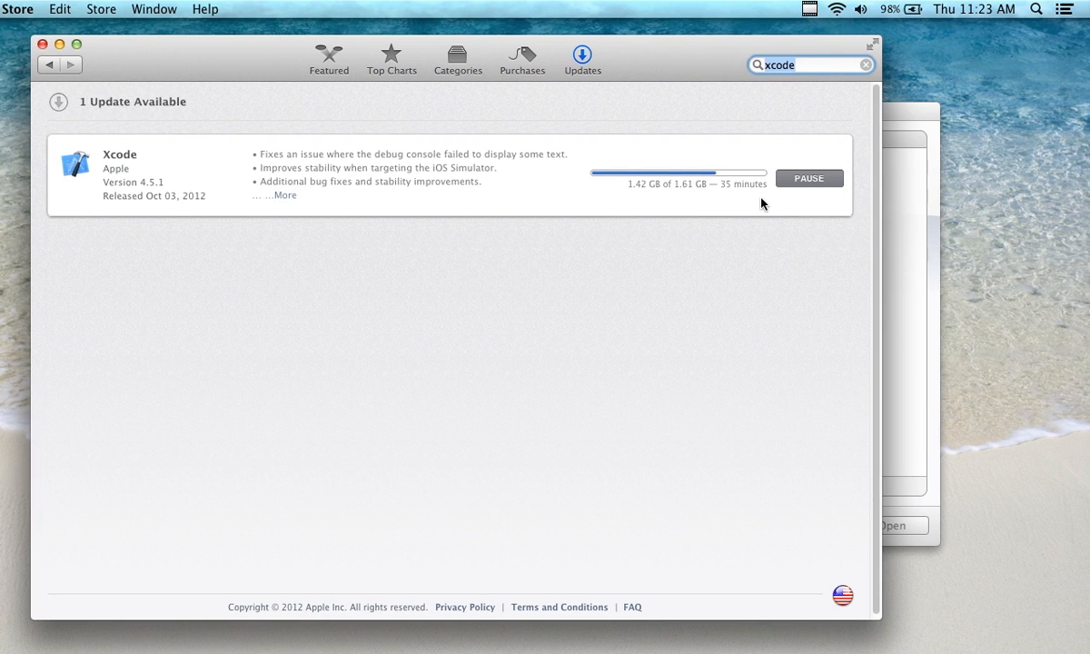
mouse_move(235, 217)
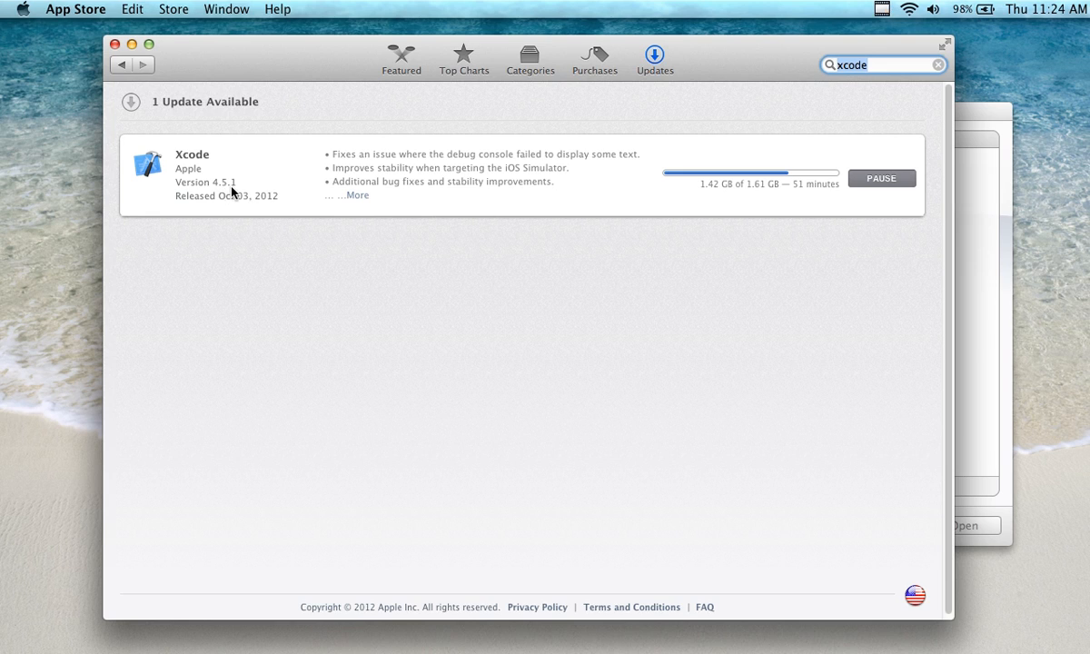
mouse_move(242, 205)
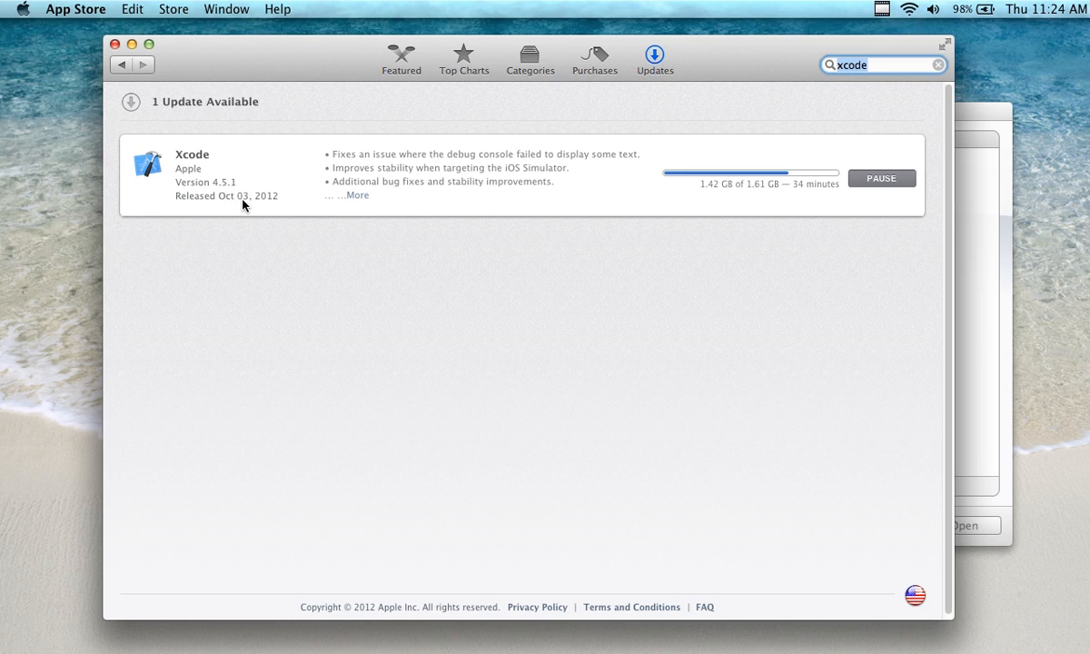
mouse_move(316, 58)
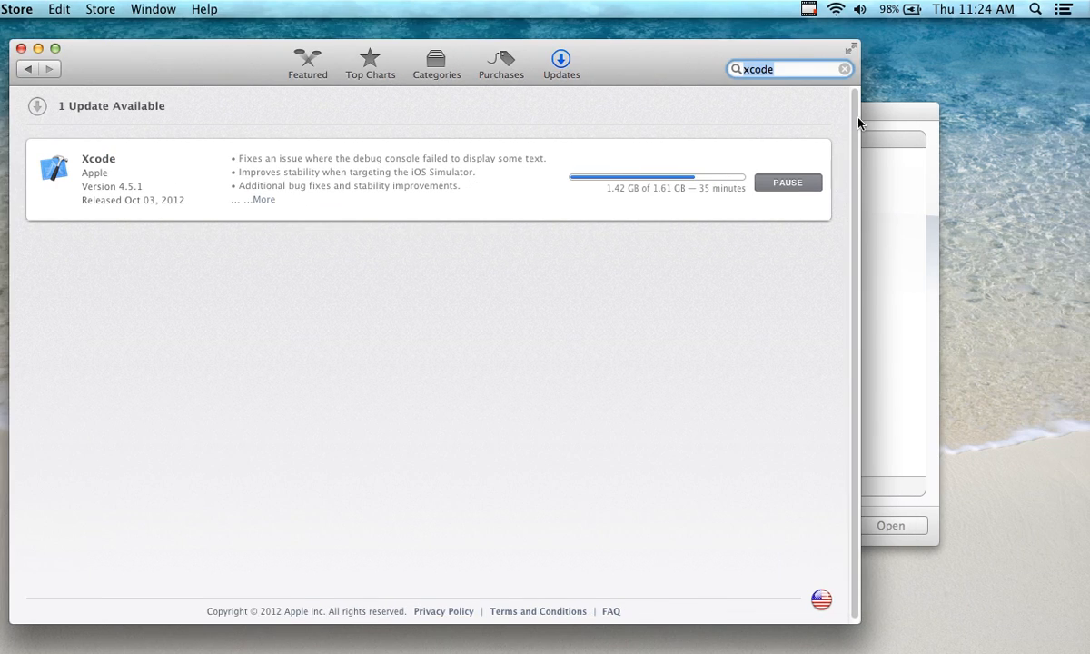
left_click(890, 525)
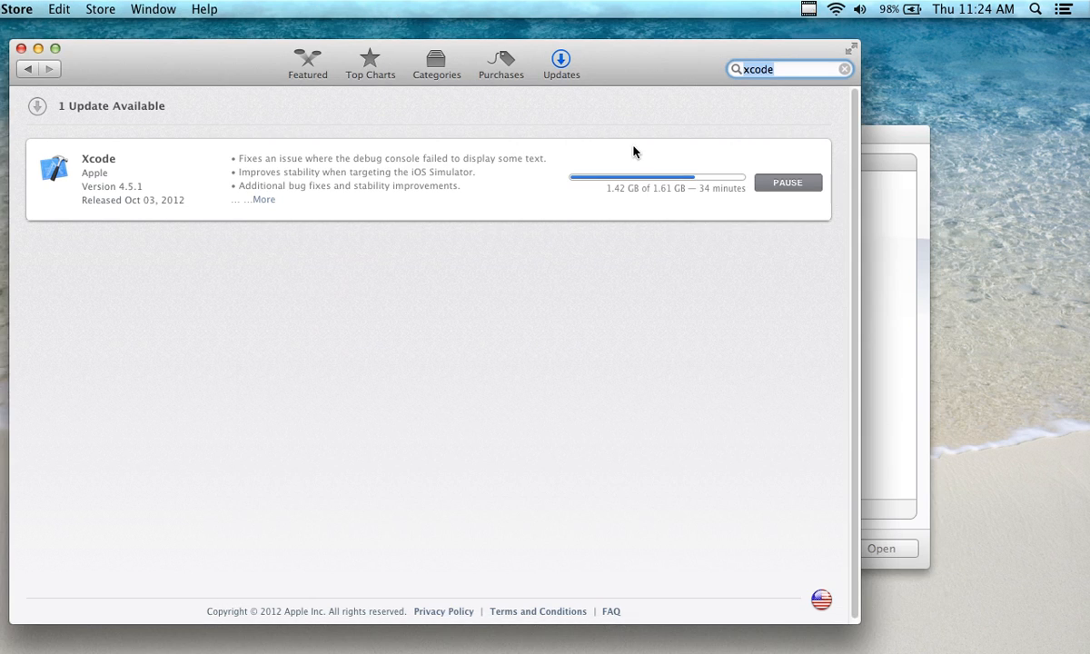
mouse_move(600, 96)
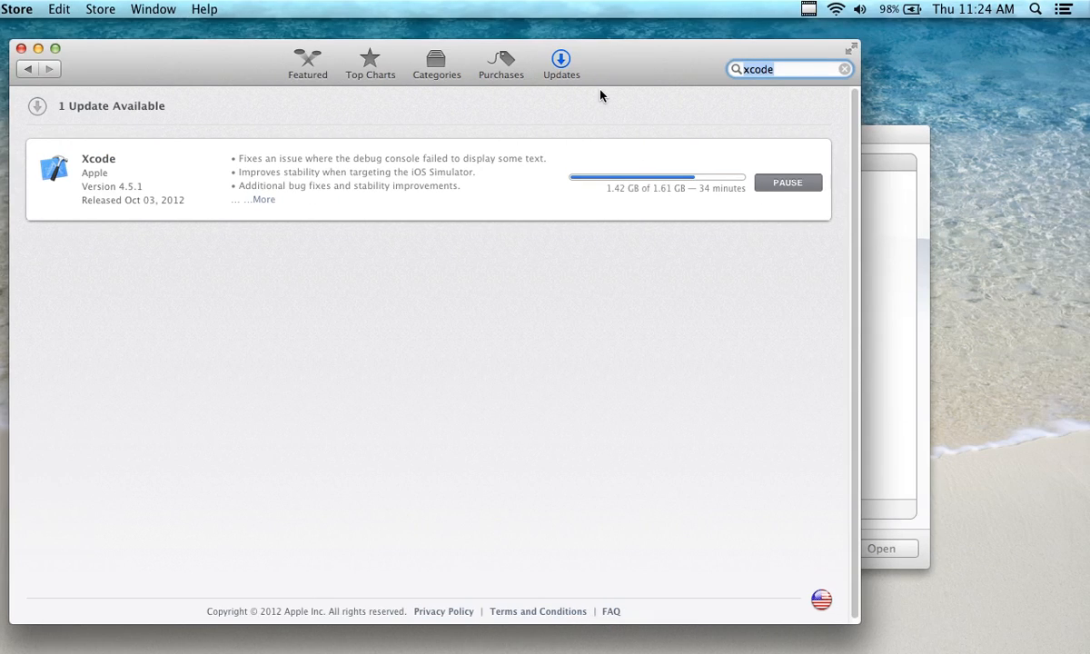
mouse_move(1035, 14)
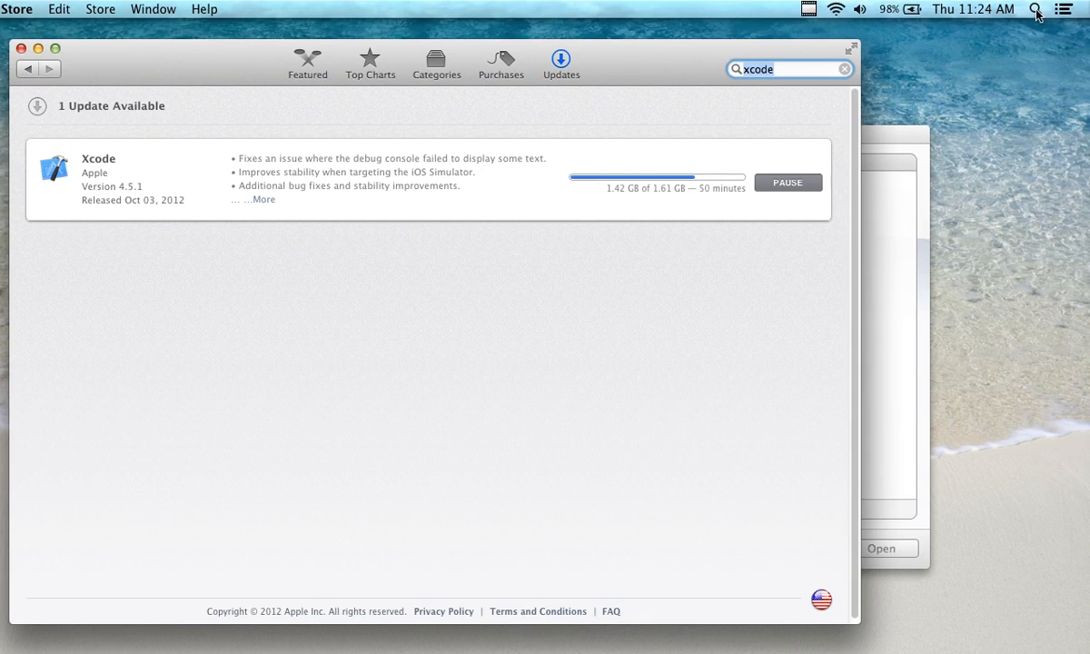
Step: Launch Xcode 4.5 from Spotlight's Top Hit, then browse and dismiss the Applications stack
left_click(1035, 9)
type("xcod")
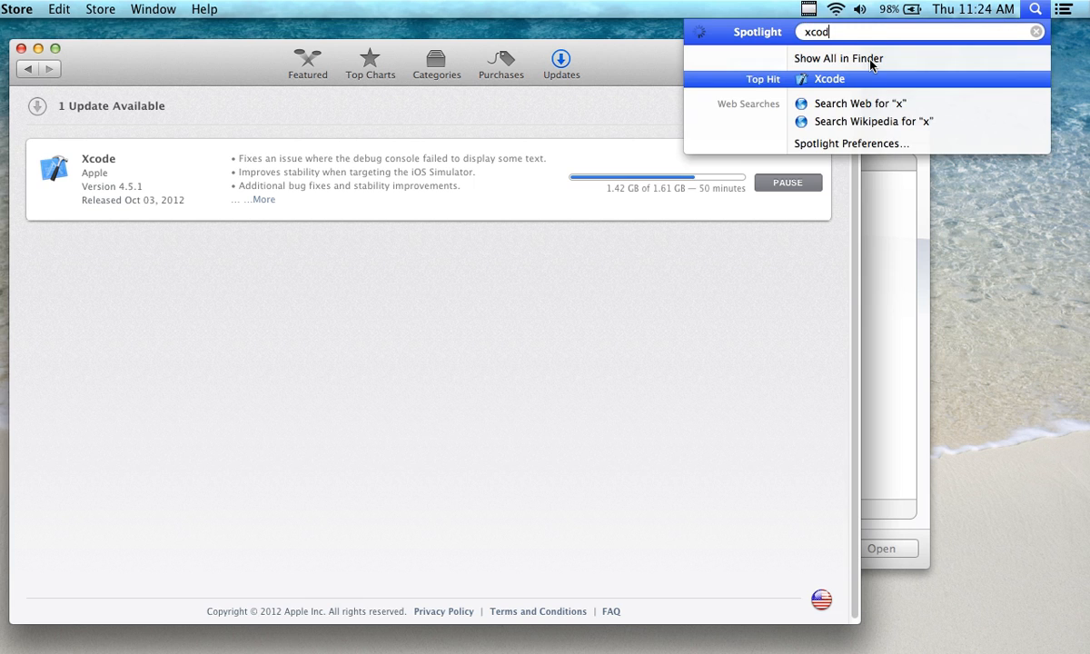
left_click(828, 78)
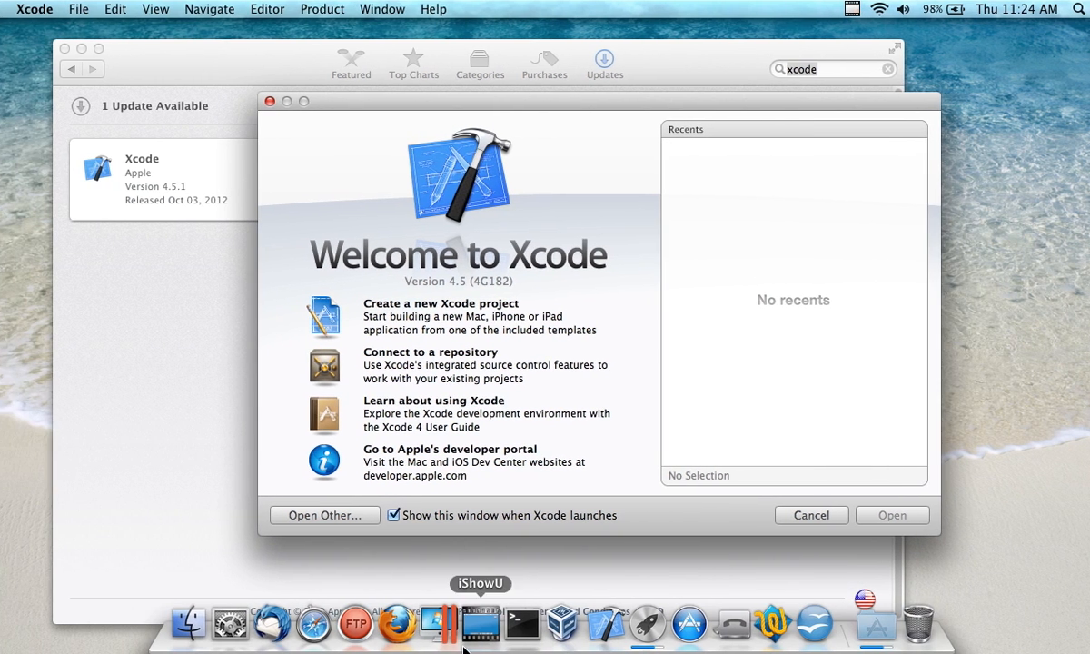
mouse_move(562, 622)
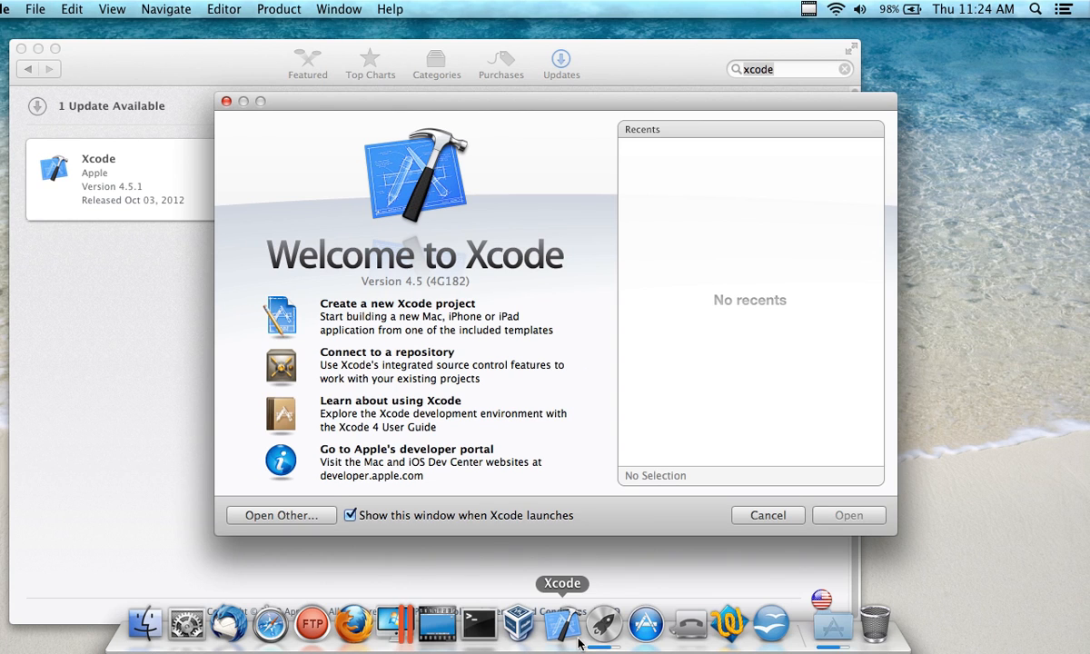
mouse_move(730, 630)
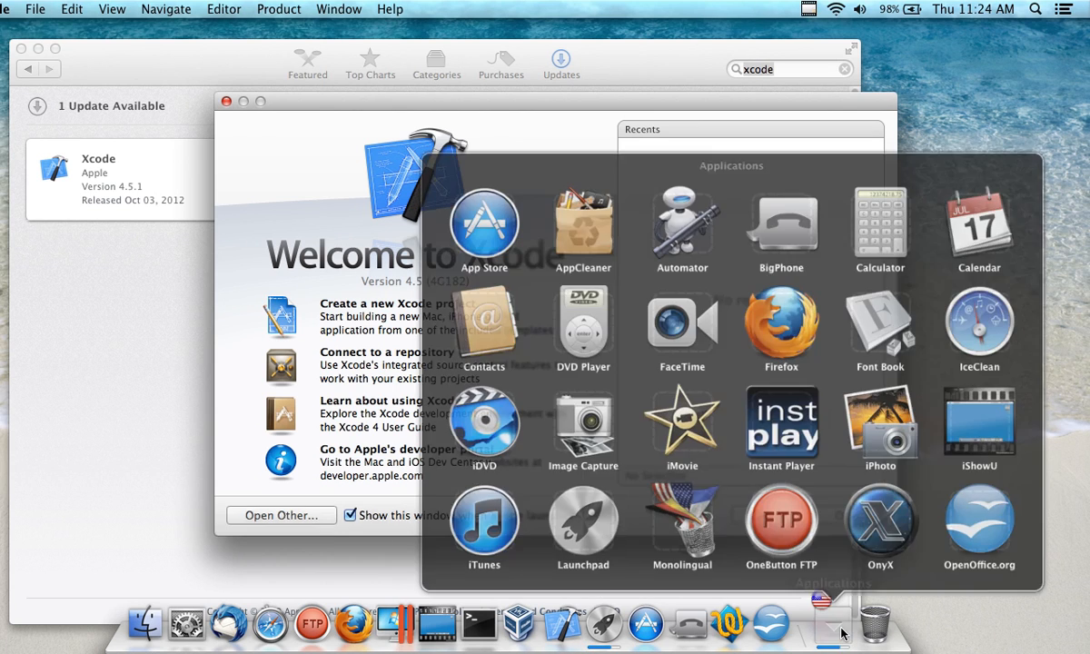
scroll("down", 3)
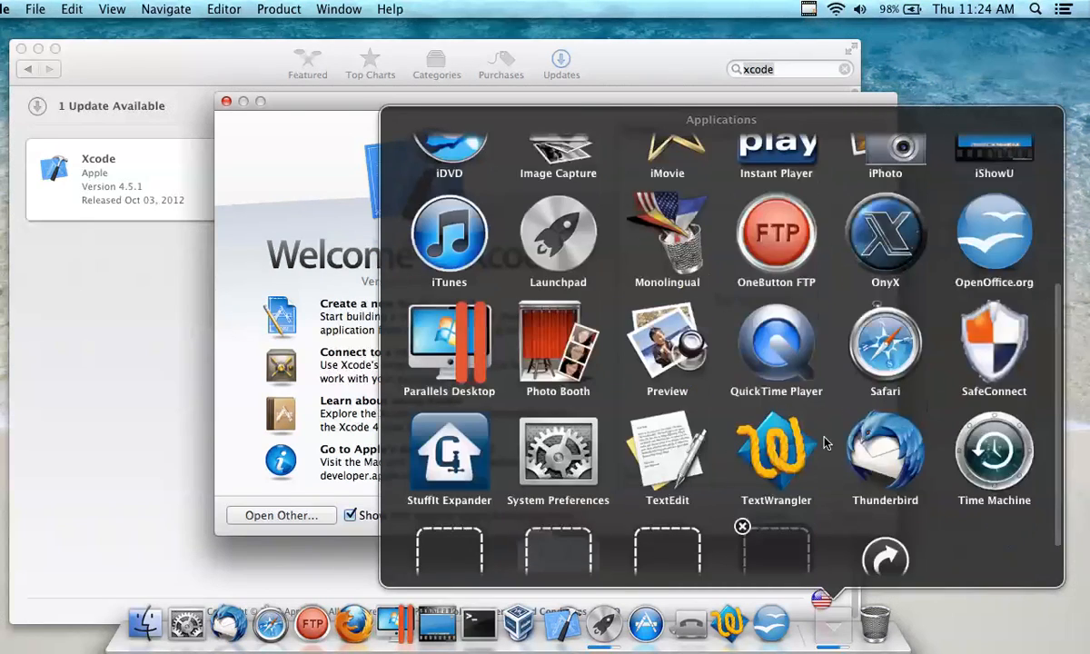
scroll("down", 3)
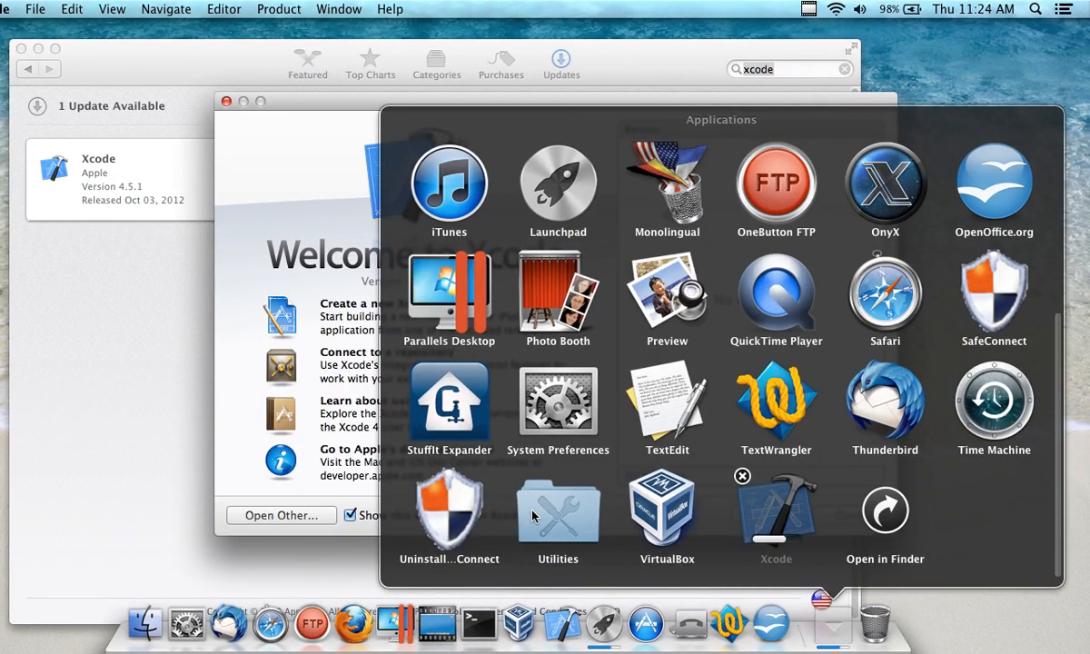
left_click(742, 476)
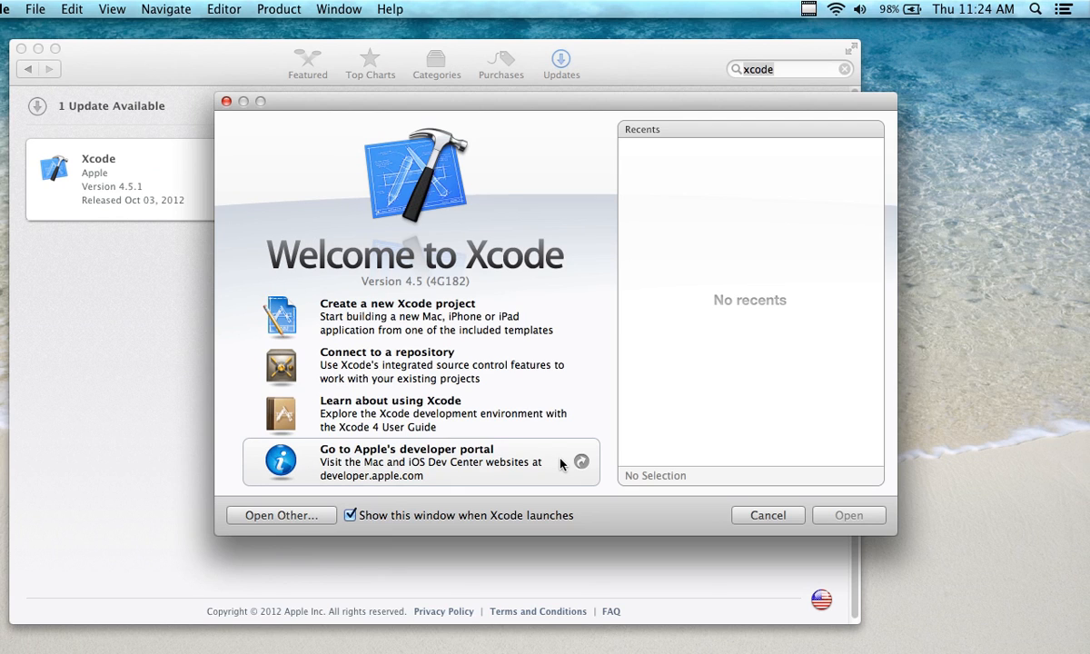
mouse_move(626, 106)
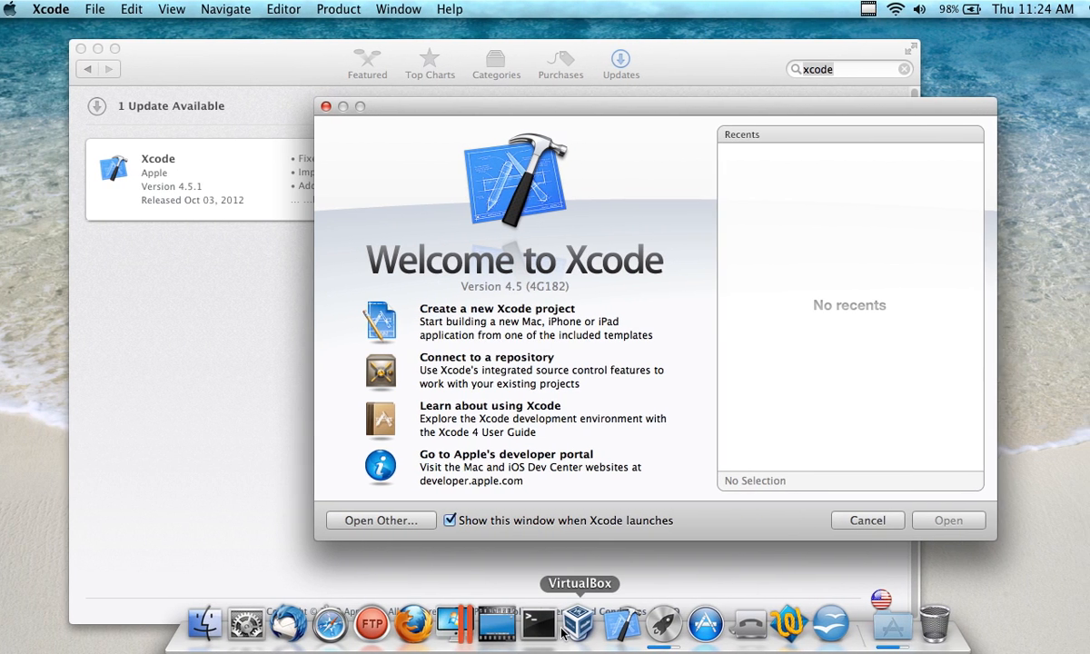
mouse_move(580, 627)
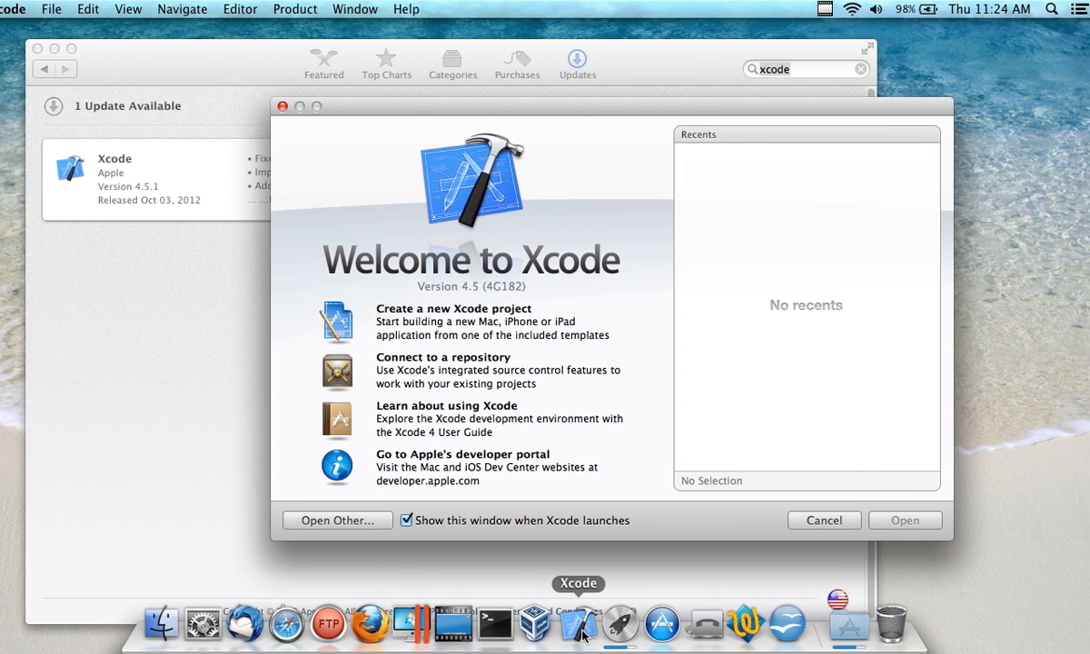
mouse_move(540, 622)
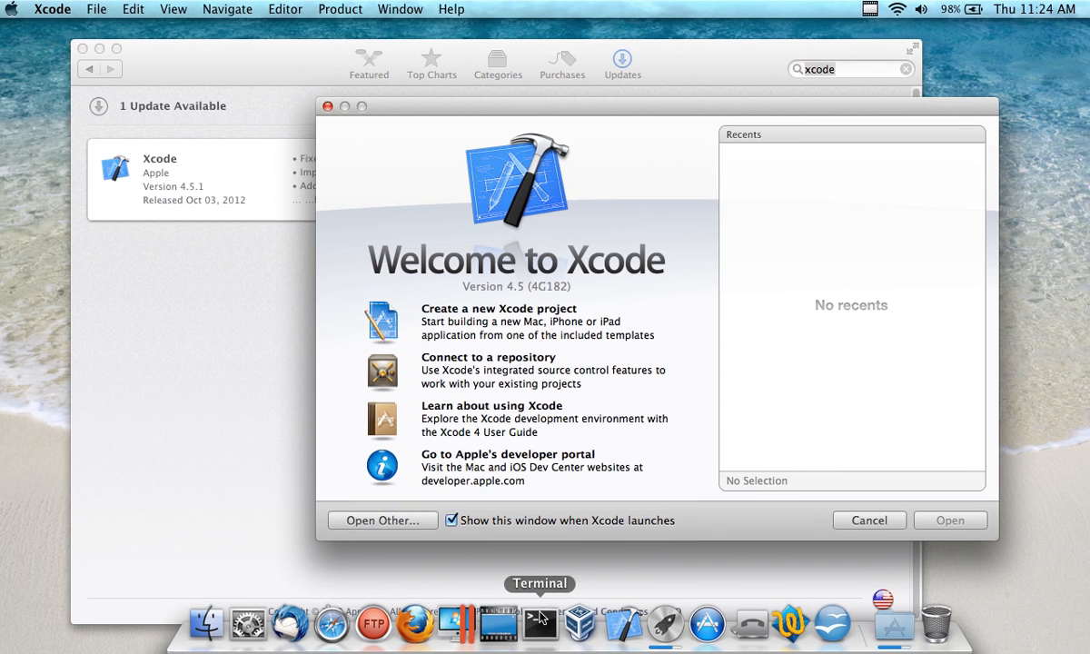
Step: Run gcc in a new Terminal window, getting the 'no input files' reply
left_click(545, 624)
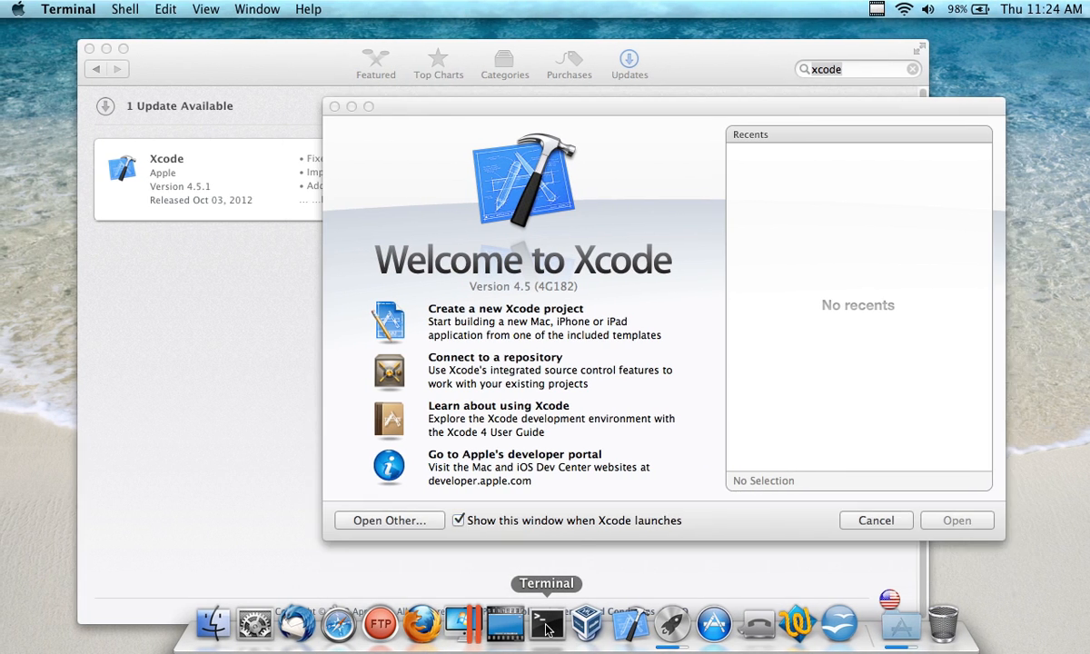
left_click(546, 625)
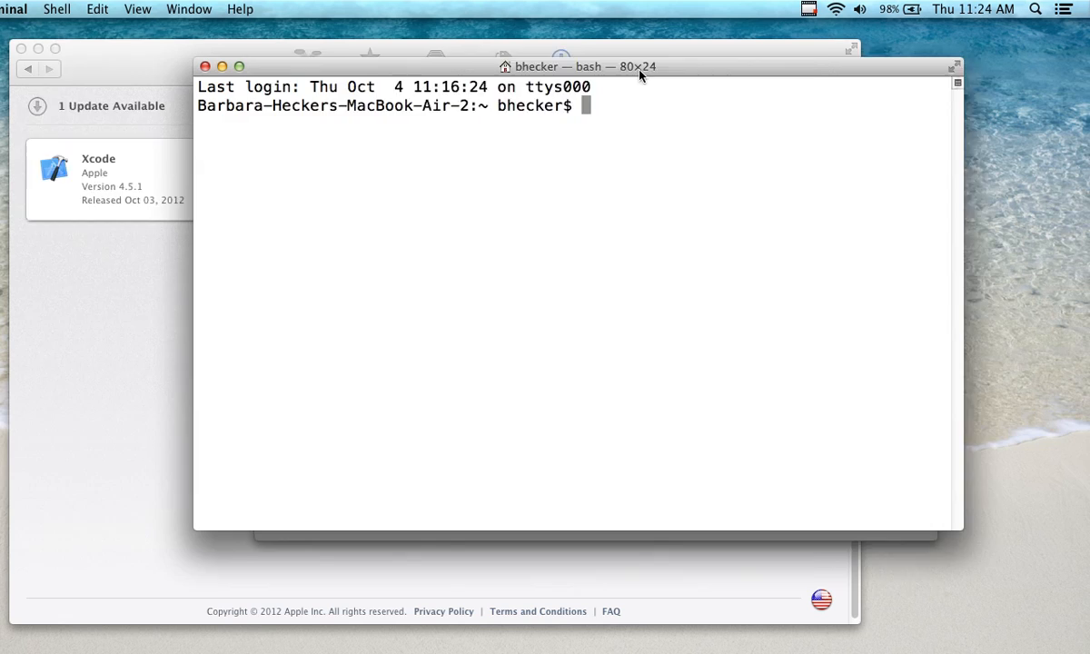
type("gcc")
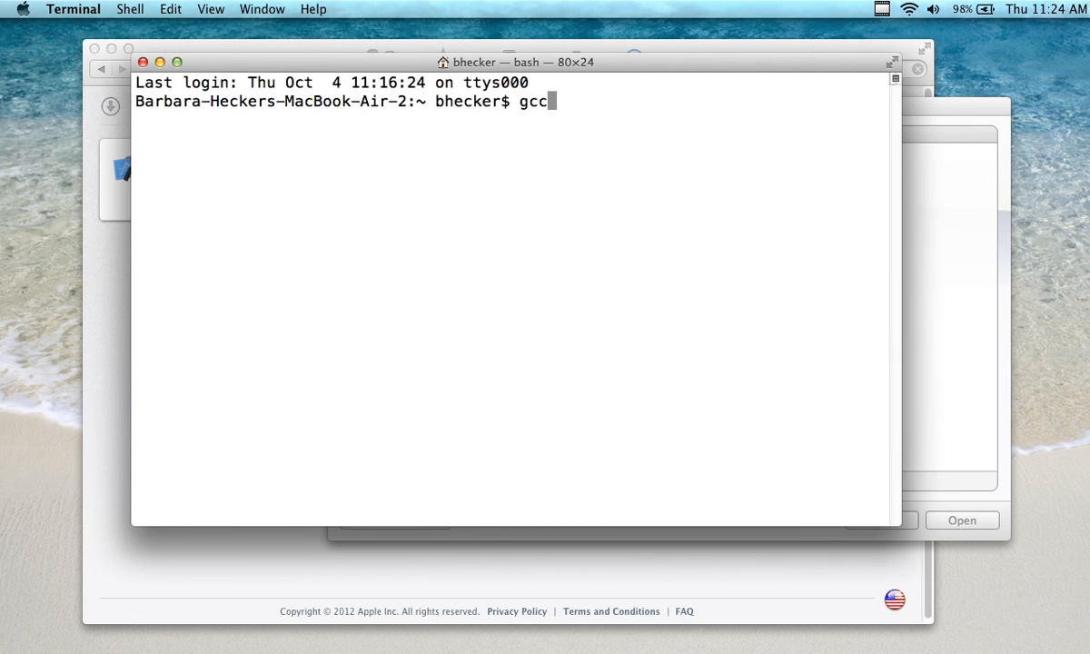
key("Return")
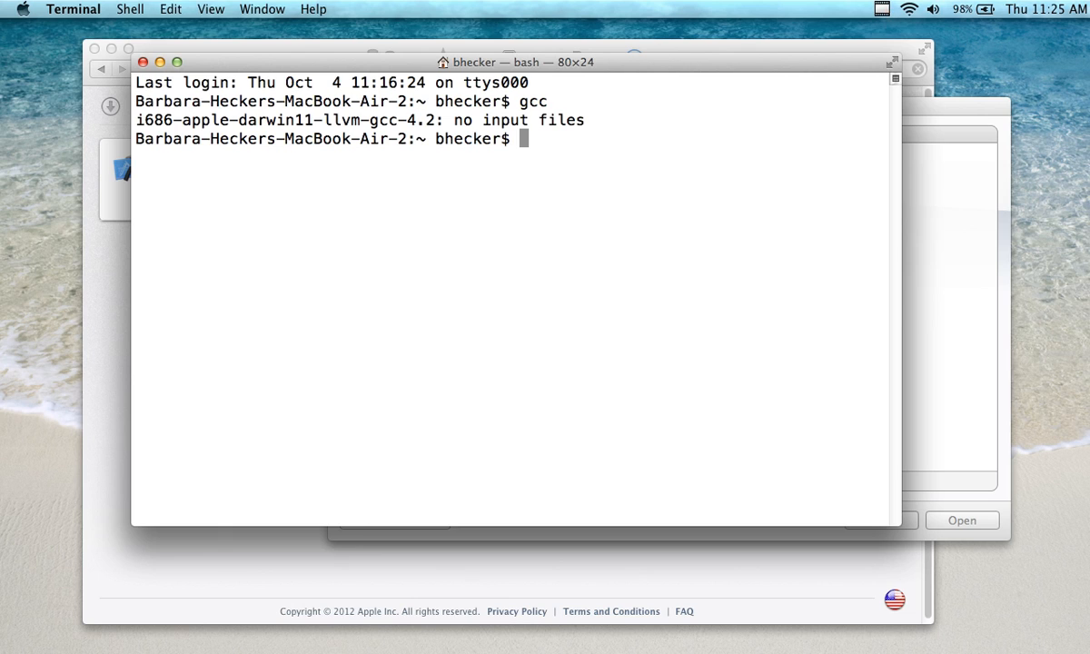
mouse_move(470, 162)
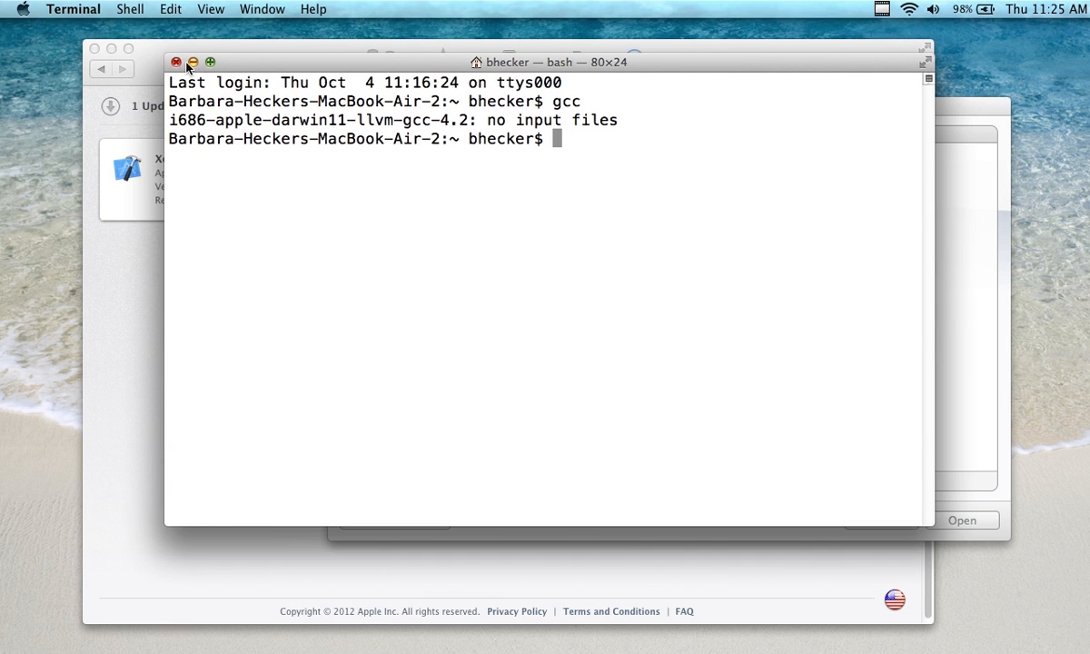
Step: Close Terminal, check the App Store download, and bring Xcode forward with its menu open
left_click(177, 62)
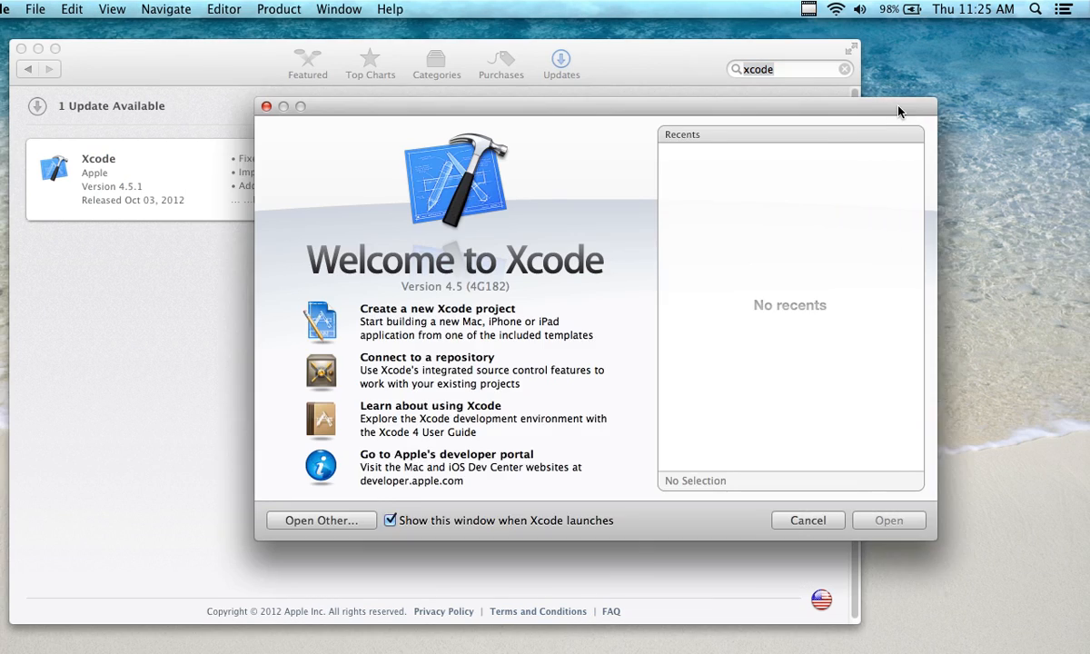
left_click(806, 519)
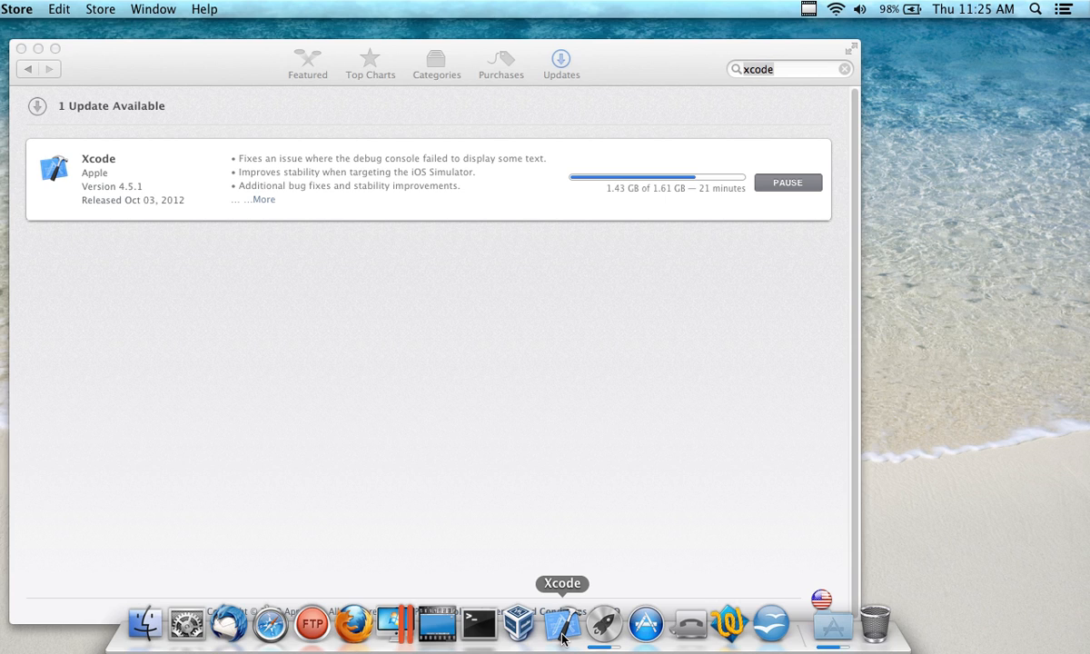
left_click(540, 624)
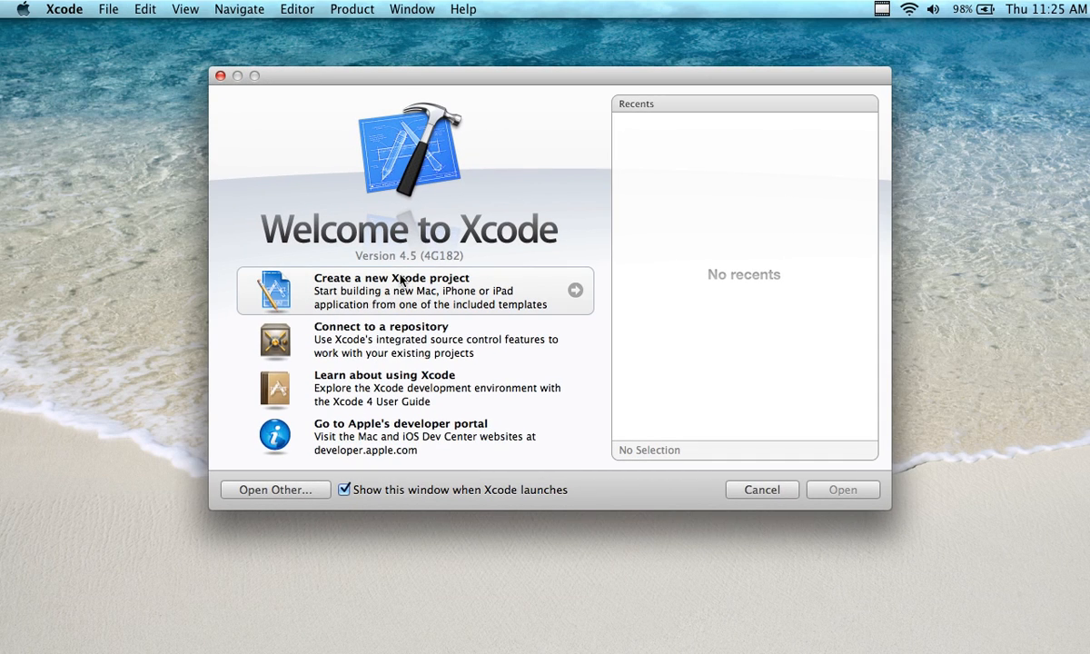
mouse_move(398, 261)
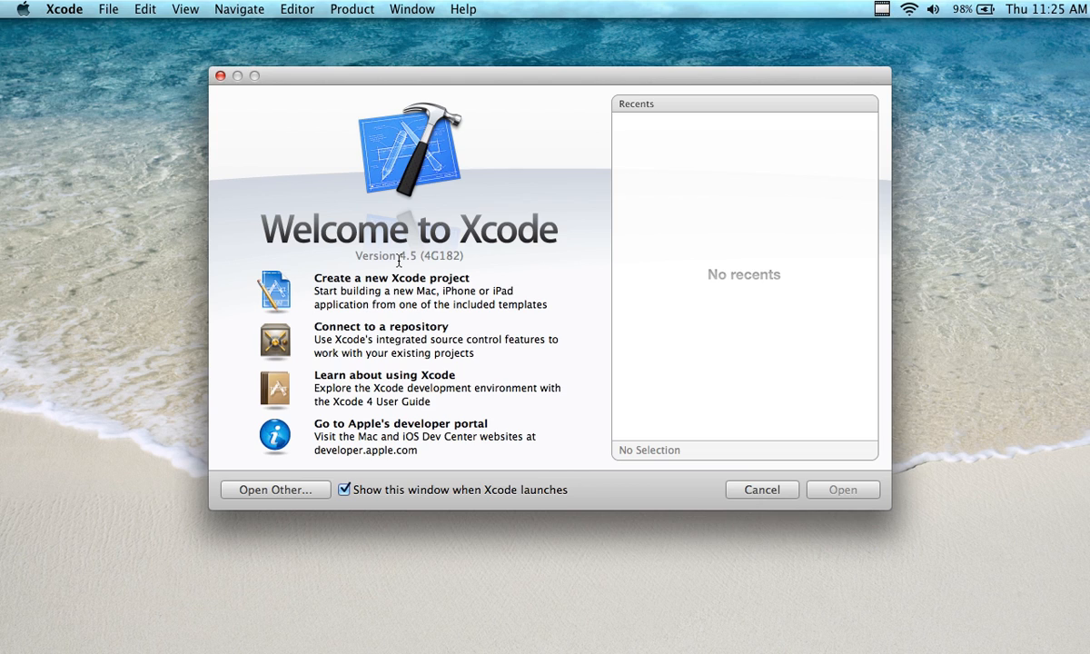
mouse_move(359, 223)
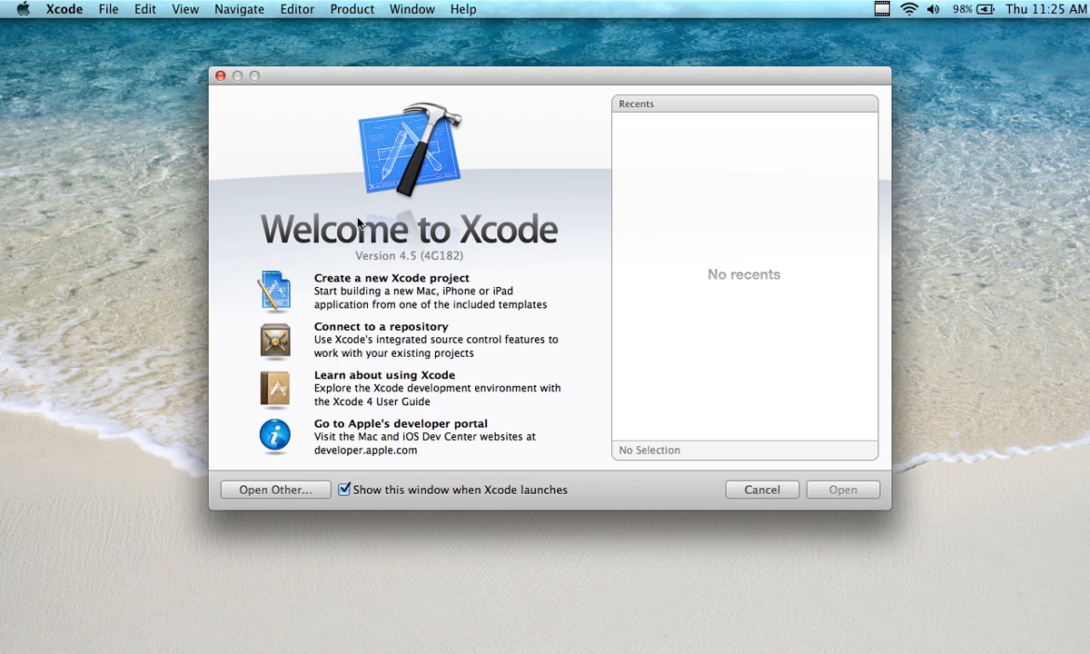
mouse_move(63, 8)
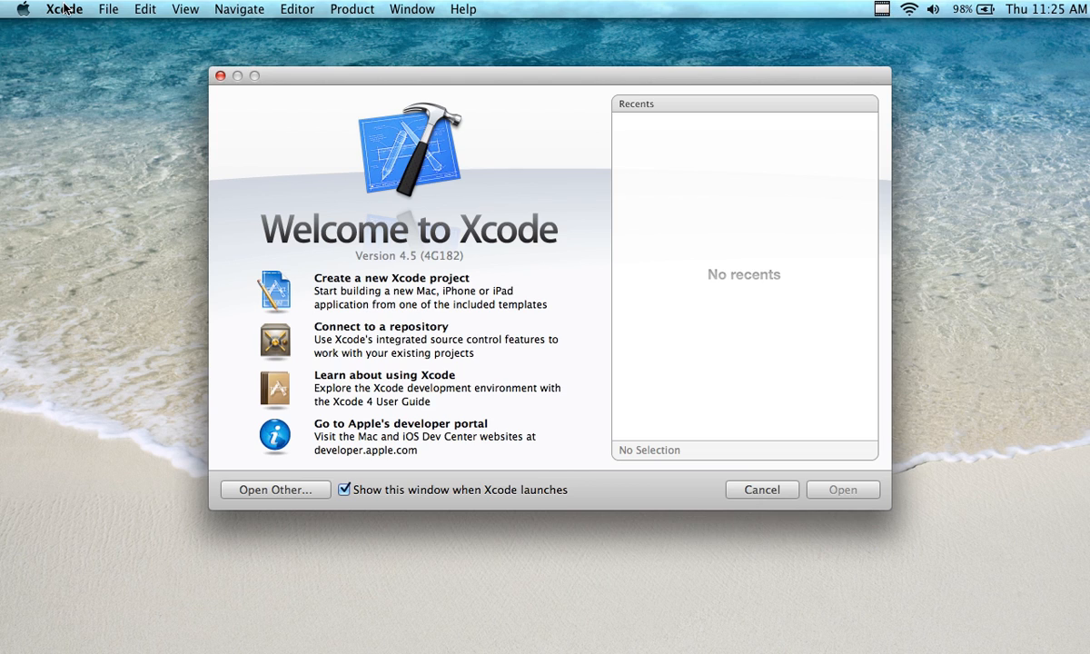
left_click(64, 8)
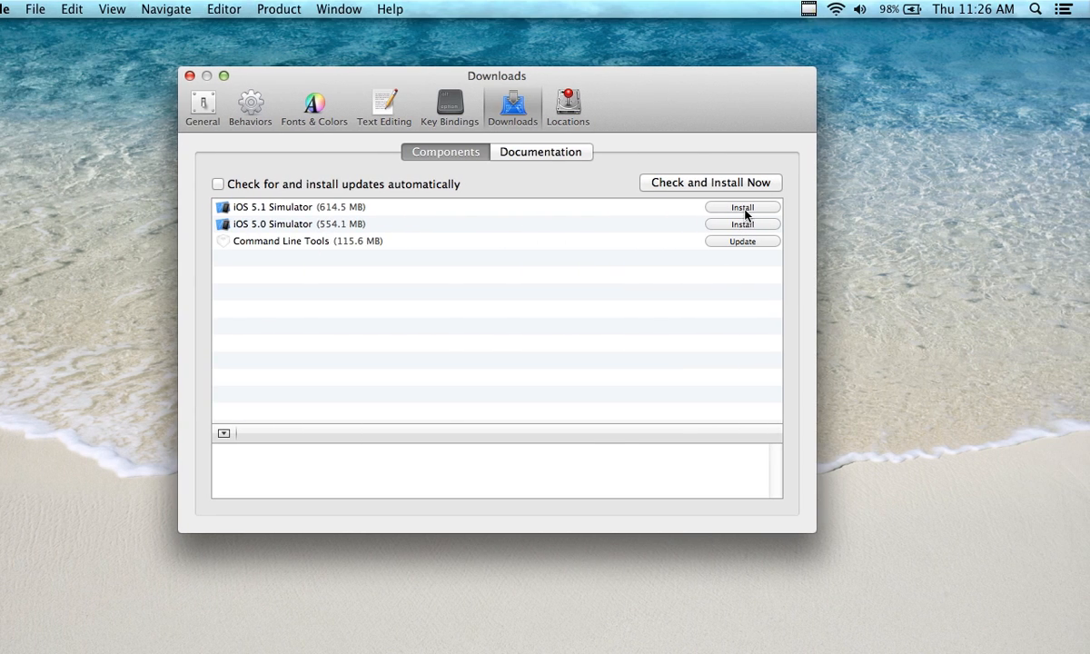
mouse_move(751, 250)
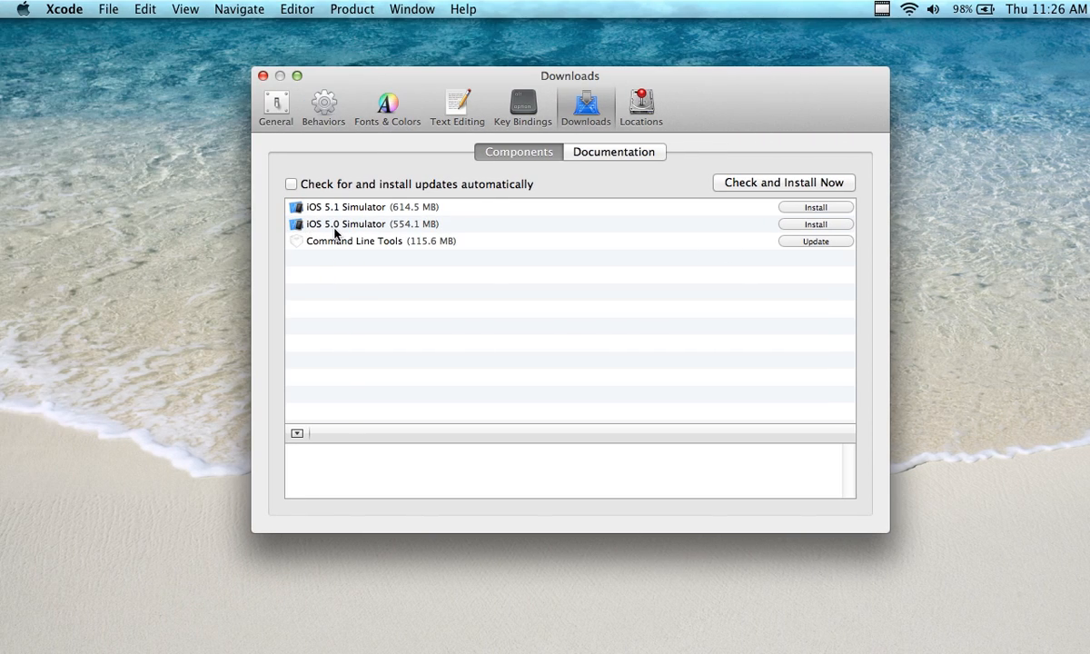
mouse_move(343, 215)
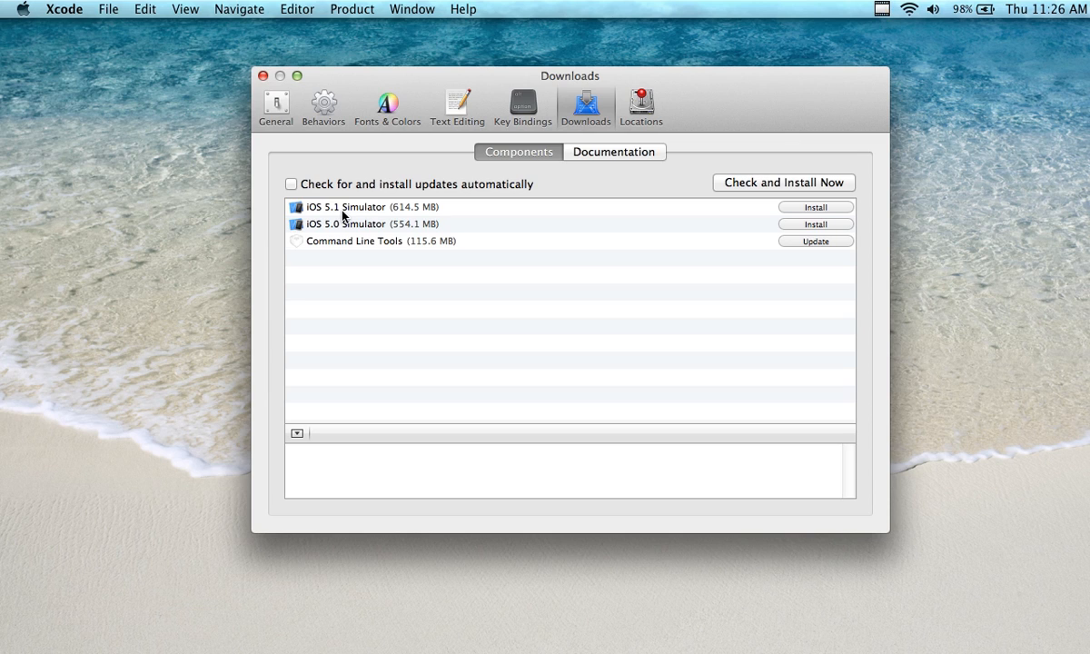
mouse_move(354, 254)
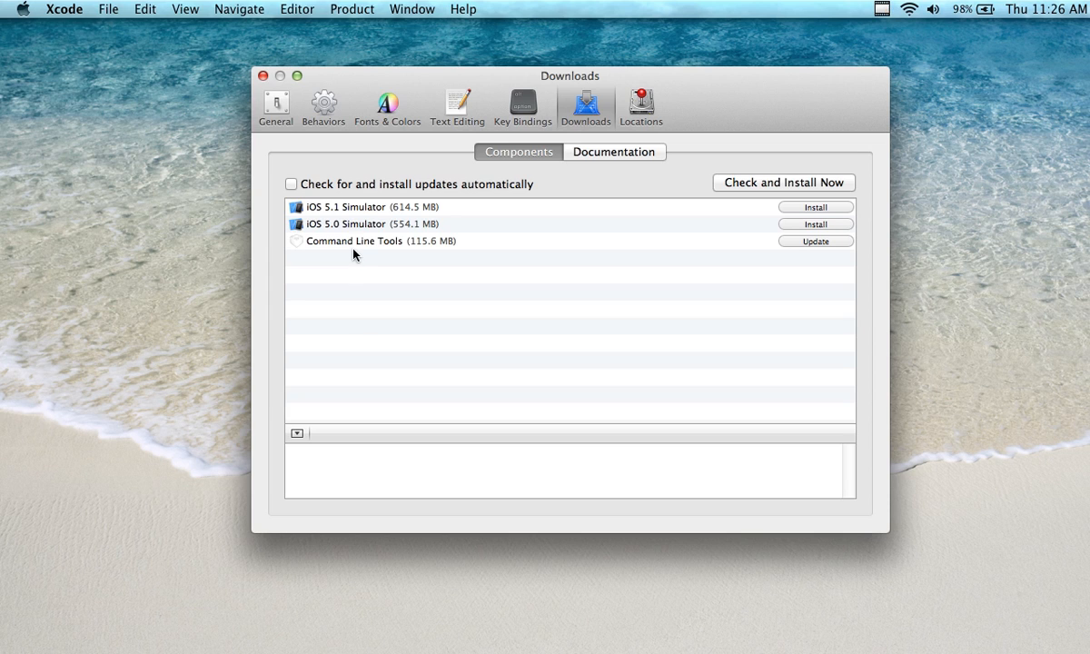
mouse_move(306, 156)
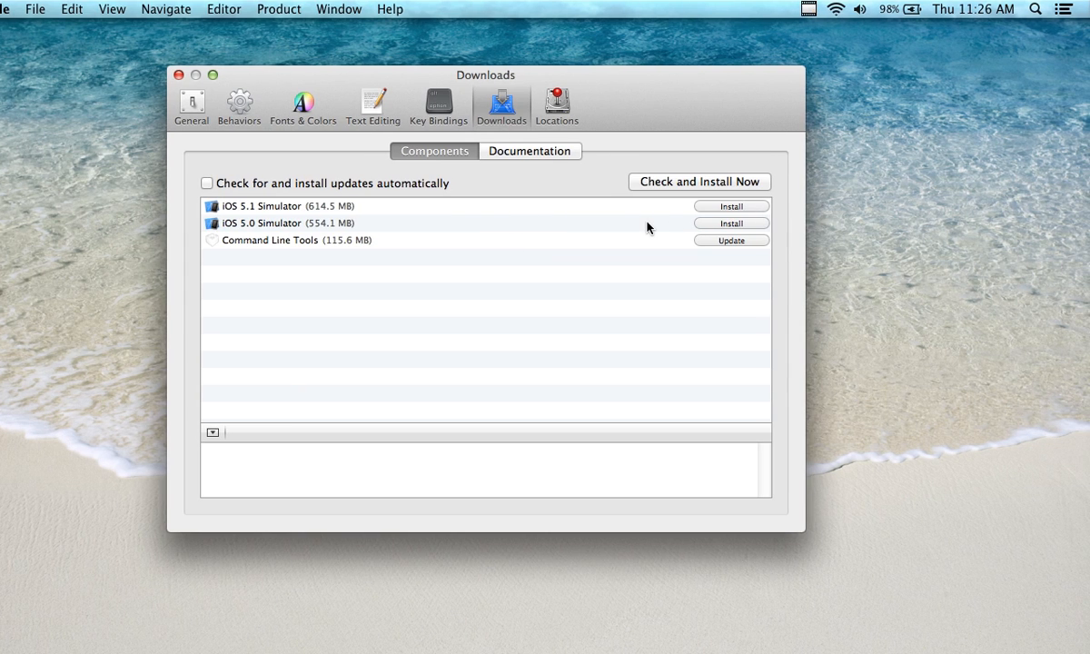
Step: Select Command Line Tools in Downloads components to show its xcrun and xcode-select description
left_click(363, 240)
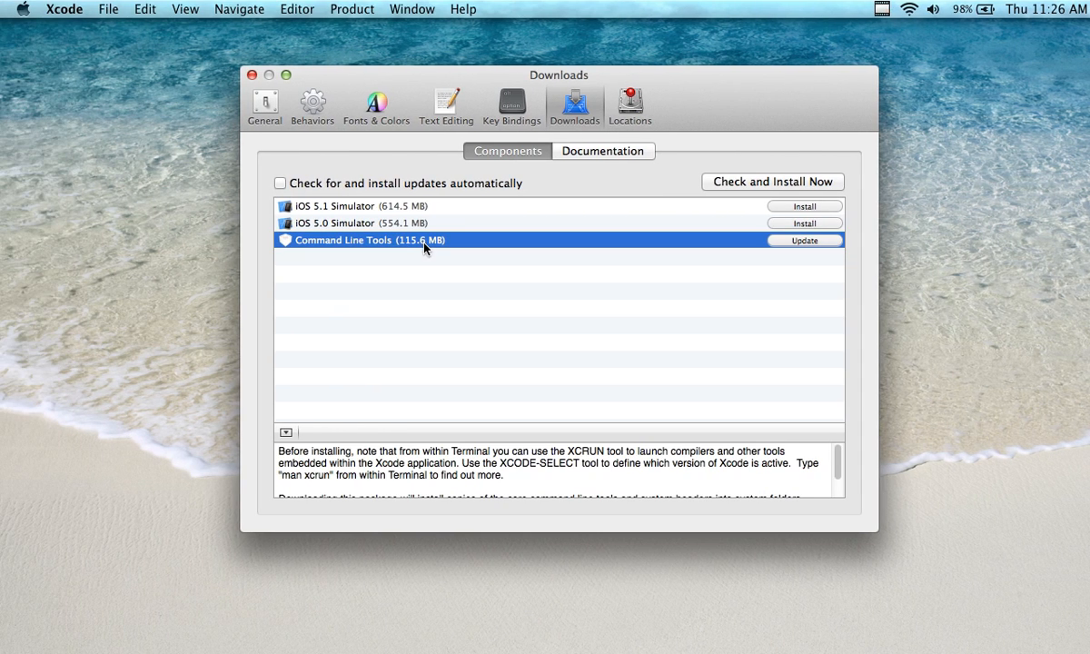
mouse_move(360, 260)
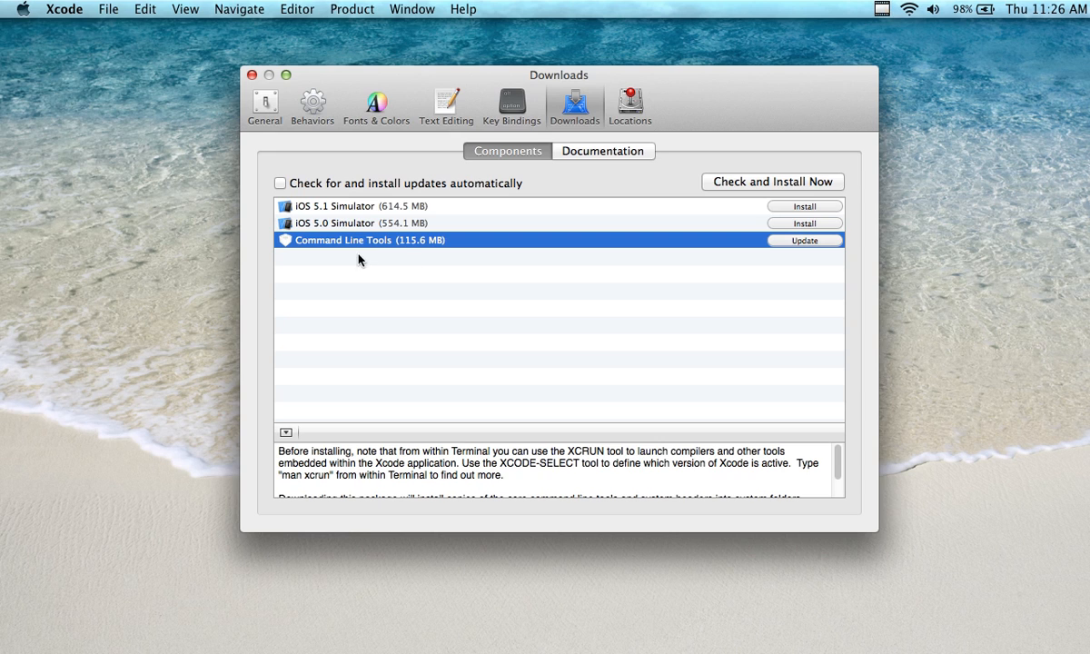
mouse_move(433, 250)
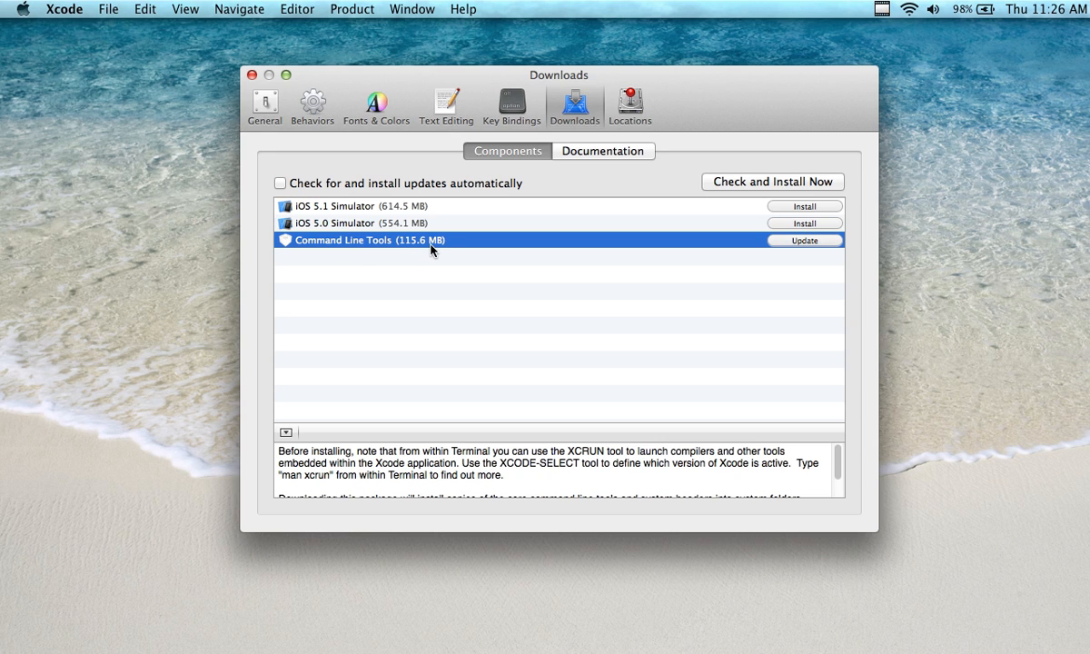
Step: Close Preferences, run gcc in a fresh Terminal session, then close that window
left_click(252, 74)
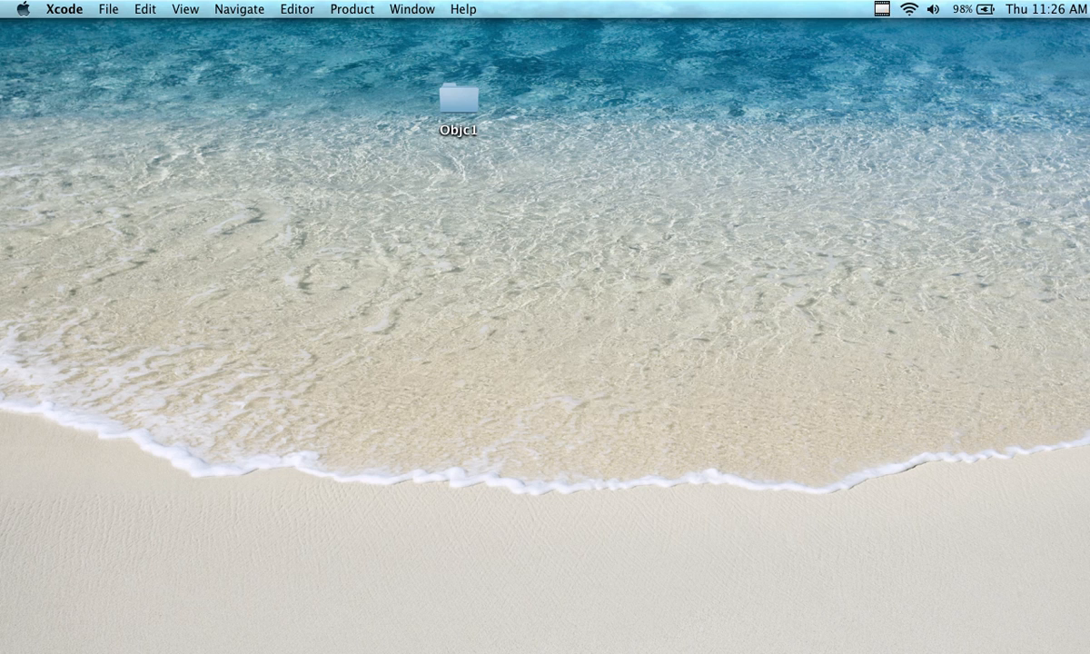
mouse_move(542, 616)
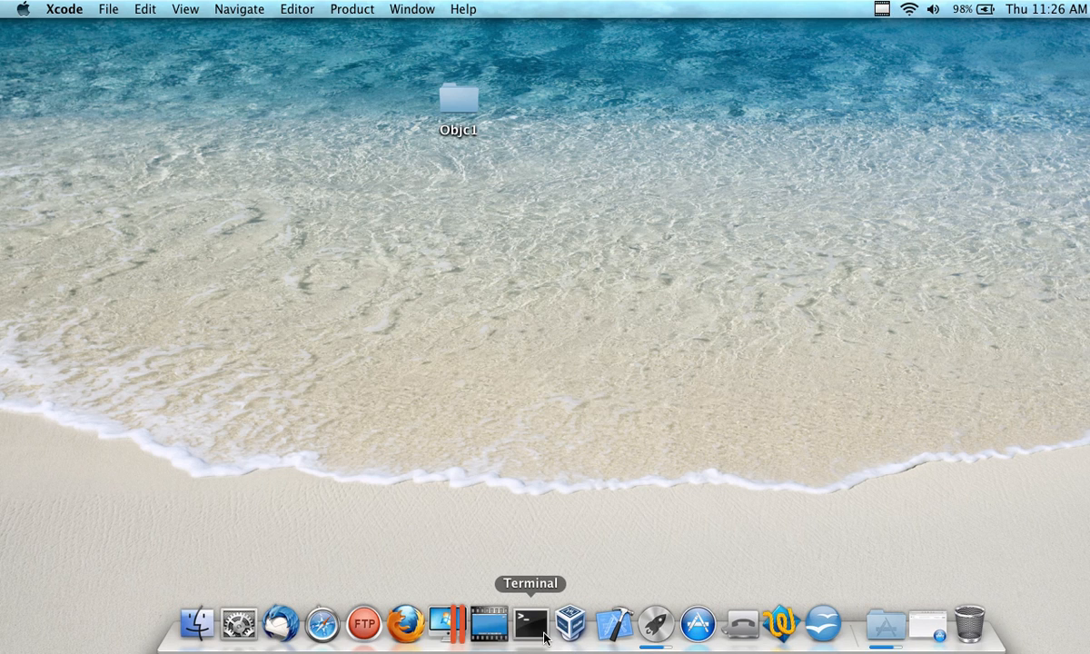
left_click(542, 623)
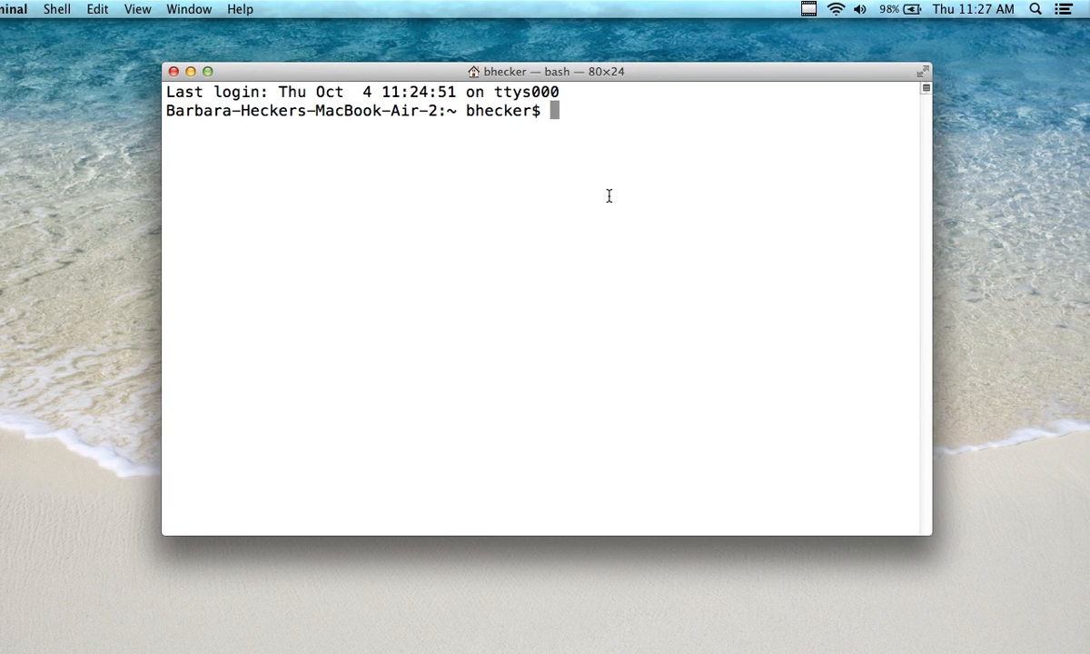
type("gcc")
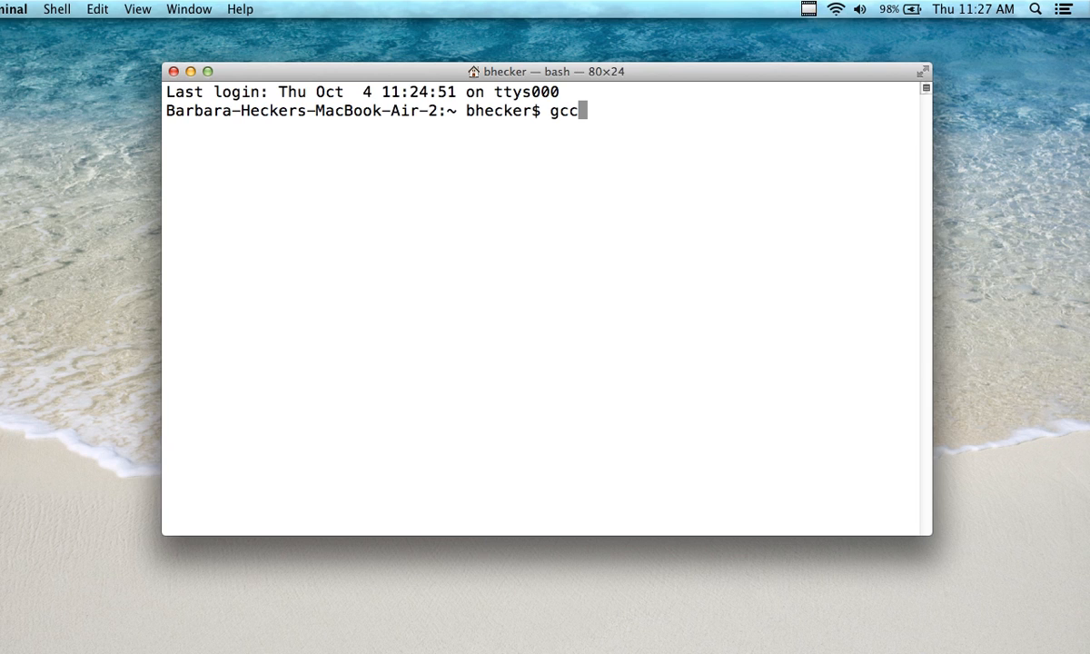
key("Return")
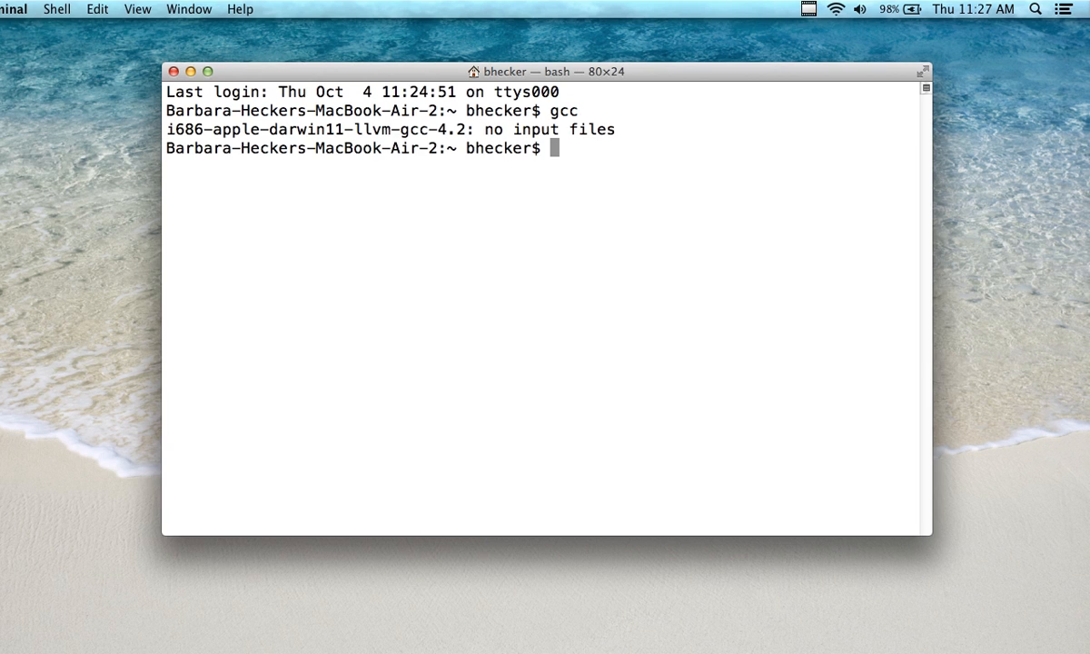
type("gccc")
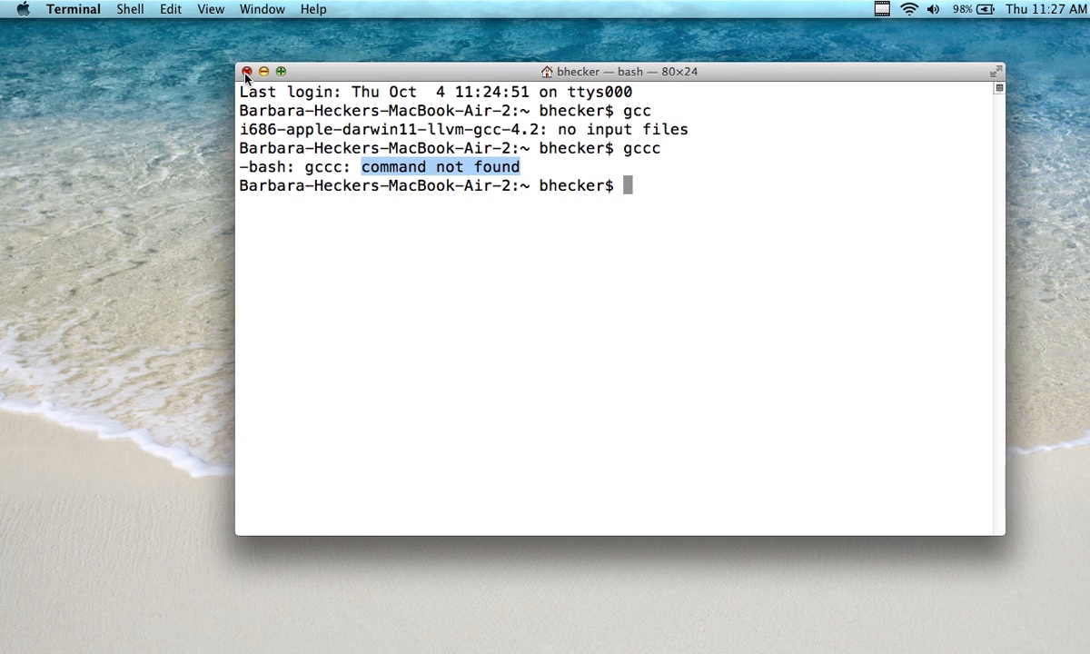
left_click(247, 72)
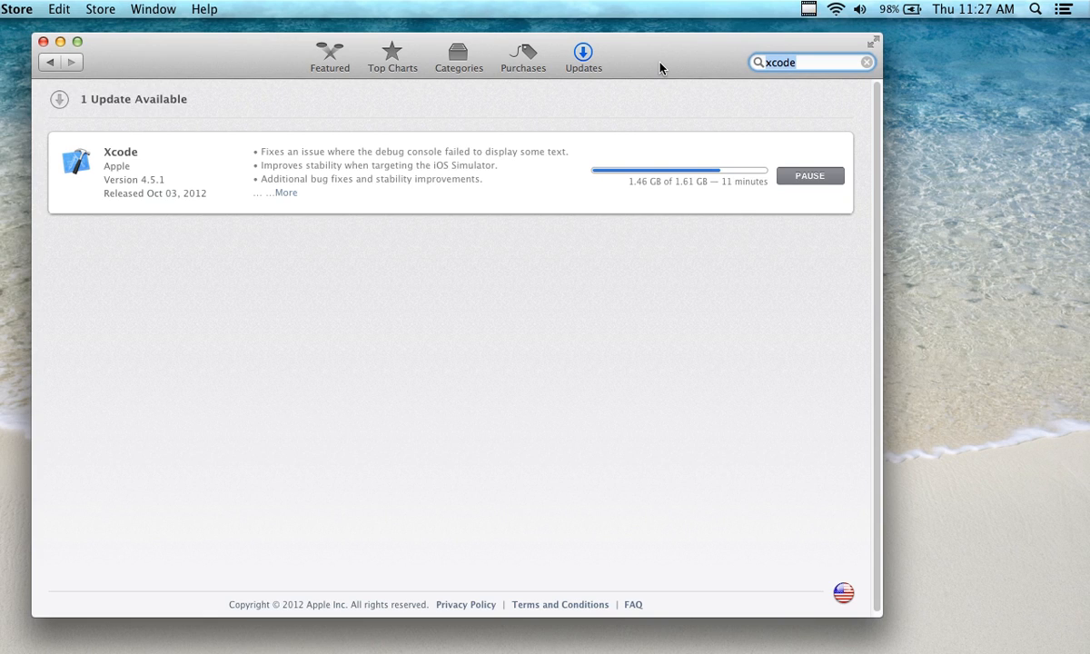
mouse_move(708, 53)
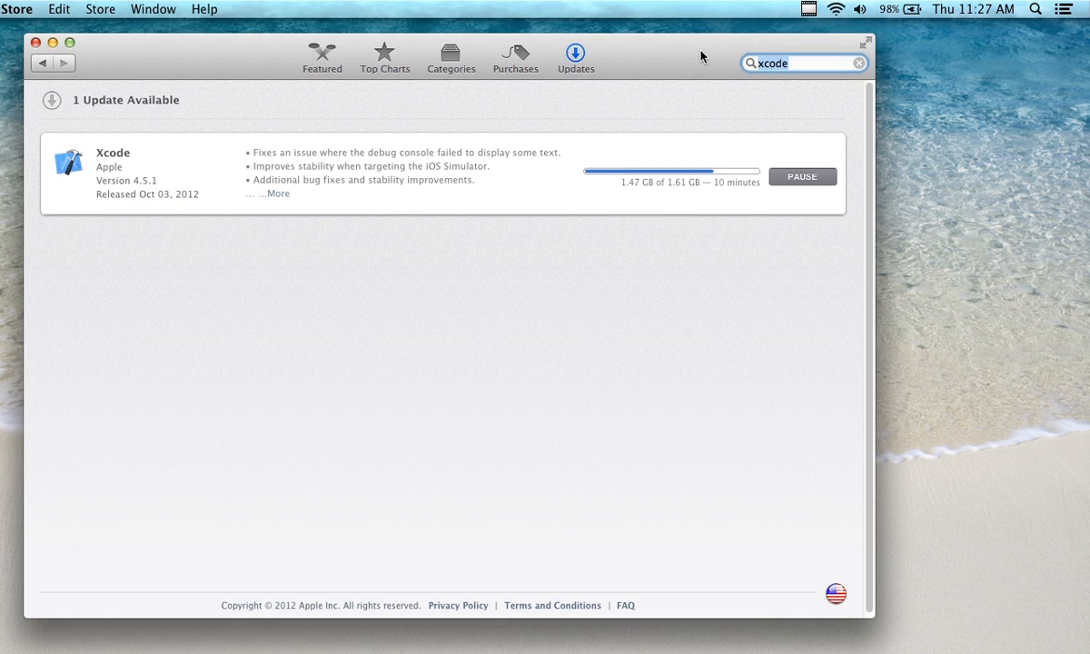
mouse_move(833, 30)
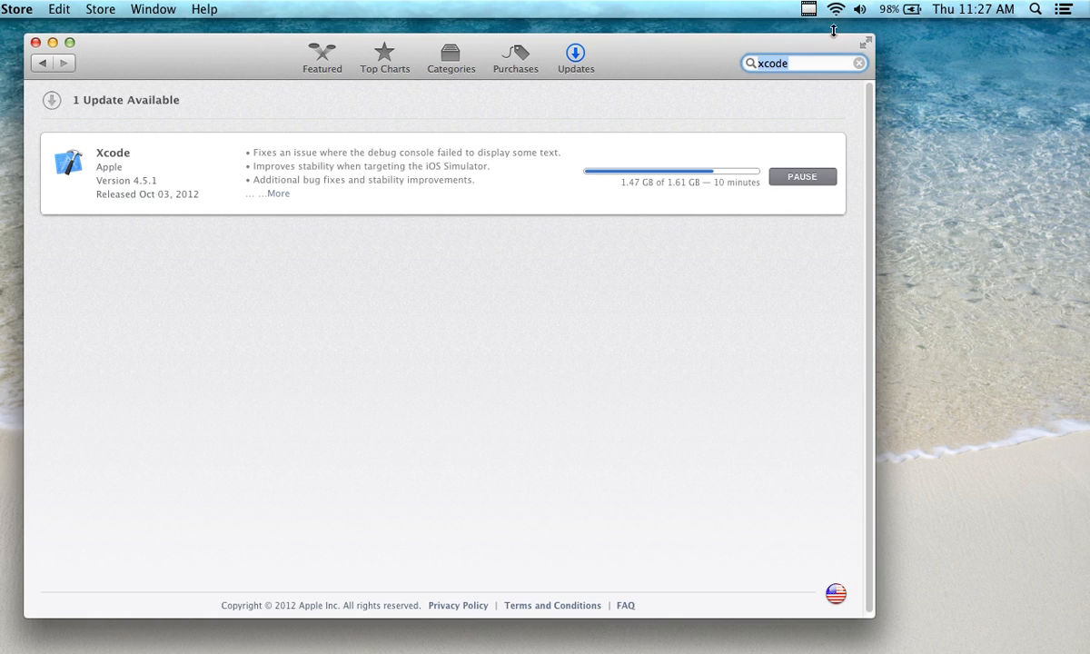